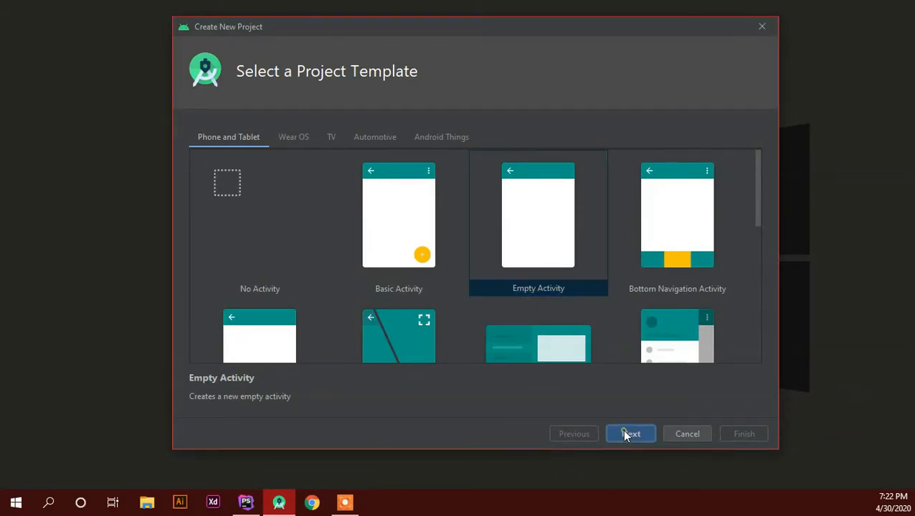
Name the Empty Activity Java project 'ButtonClick' and create it.
click(629, 433)
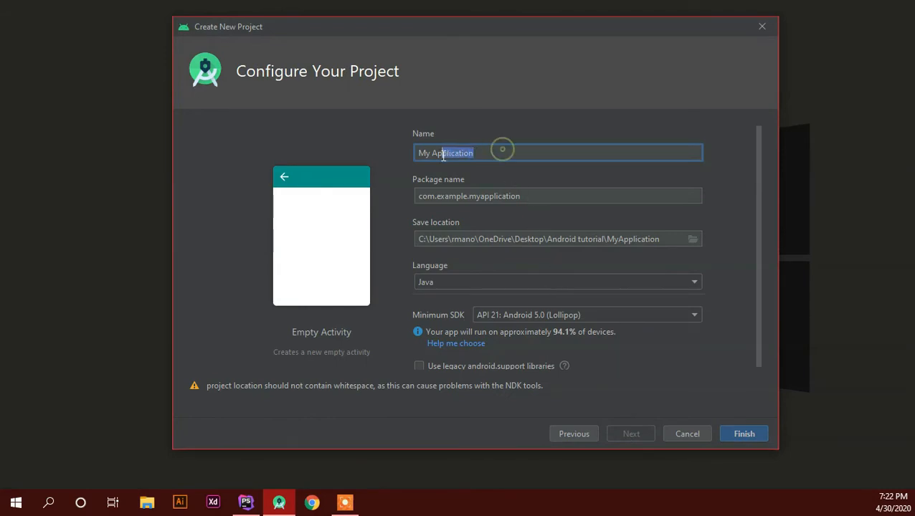
text(Butt)
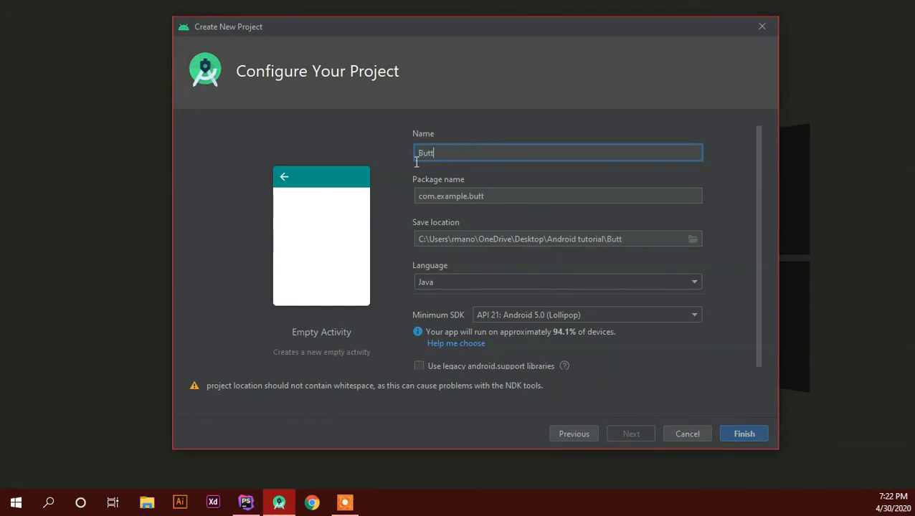
text(onA)
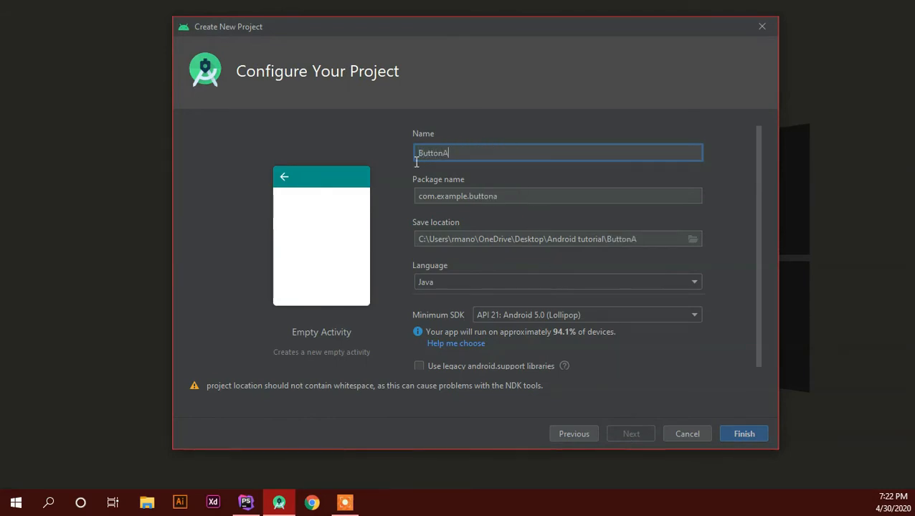
key(Backspace)
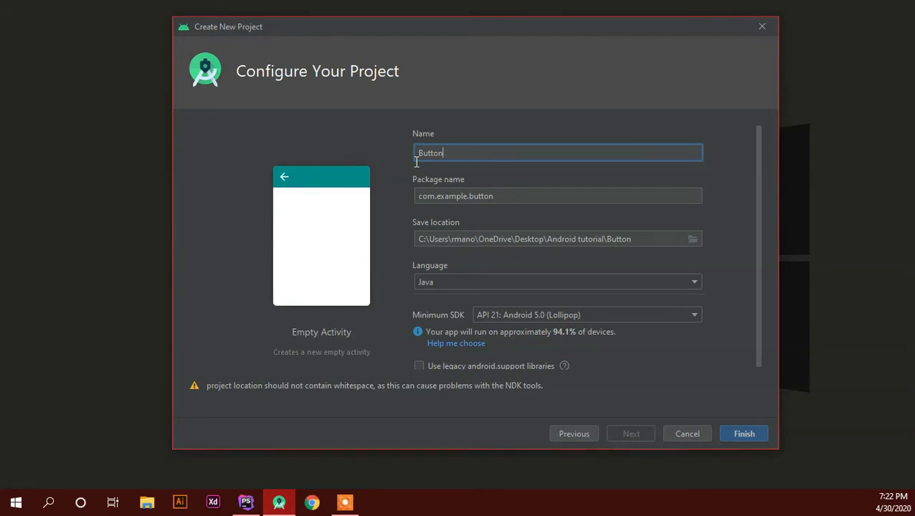
text(A)
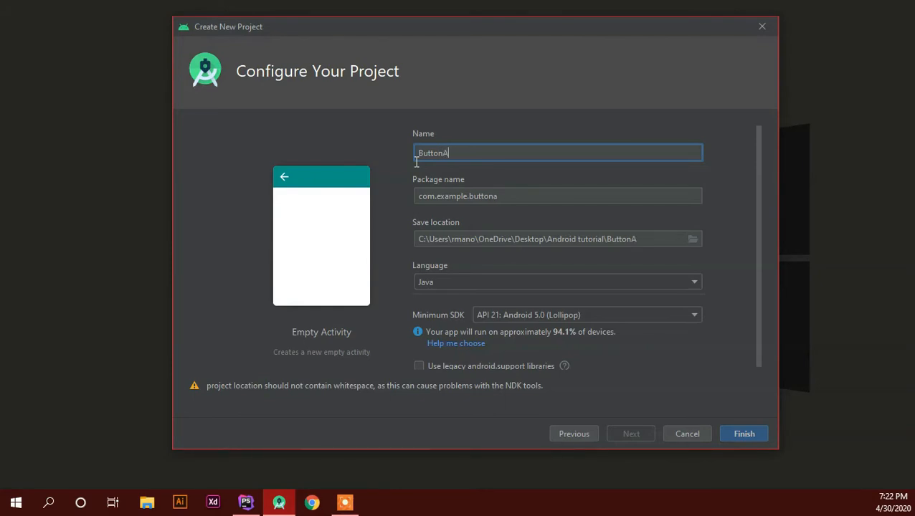
text(ButtonClick)
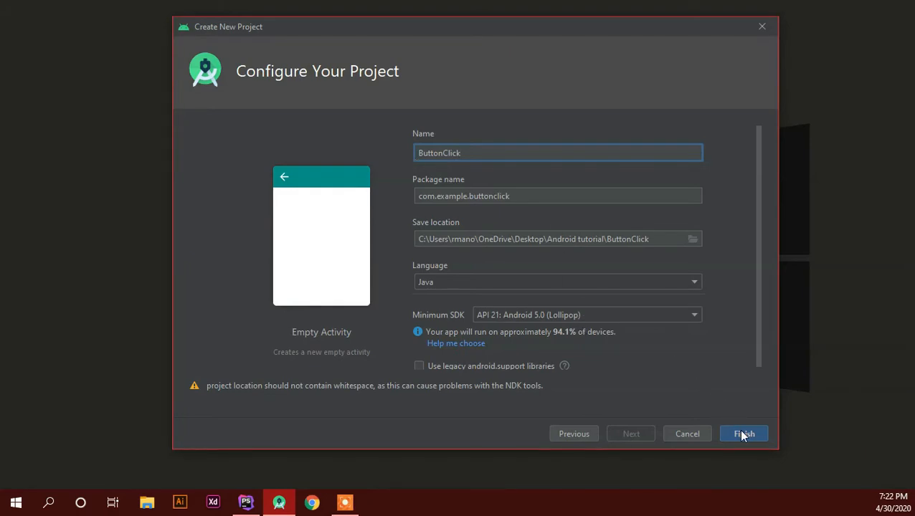
click(743, 434)
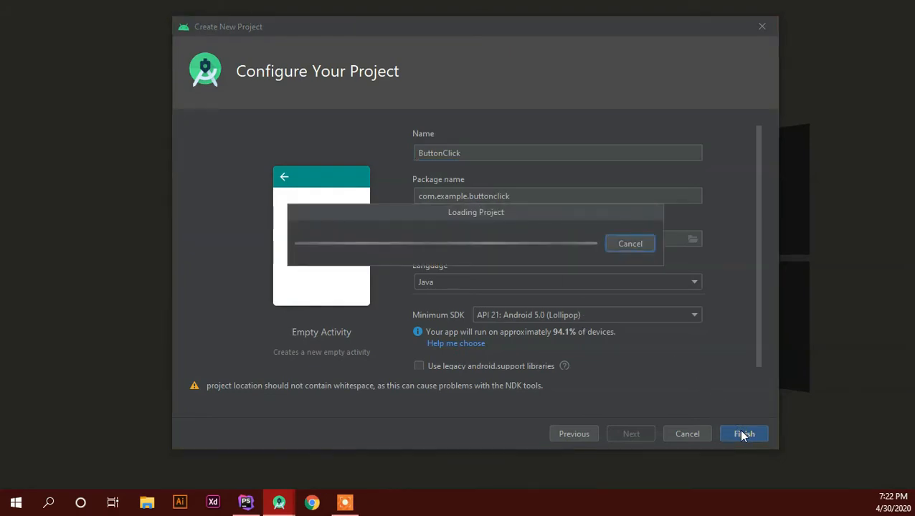
click(743, 433)
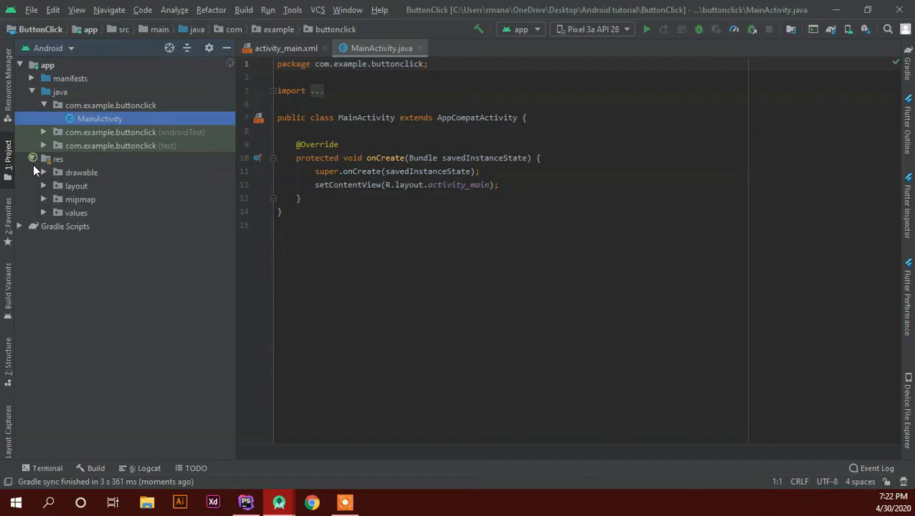
click(49, 48)
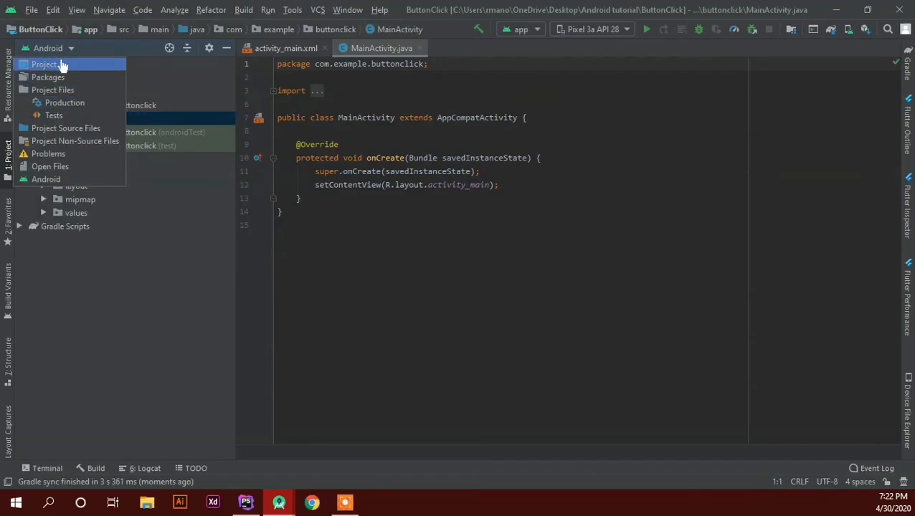
click(52, 90)
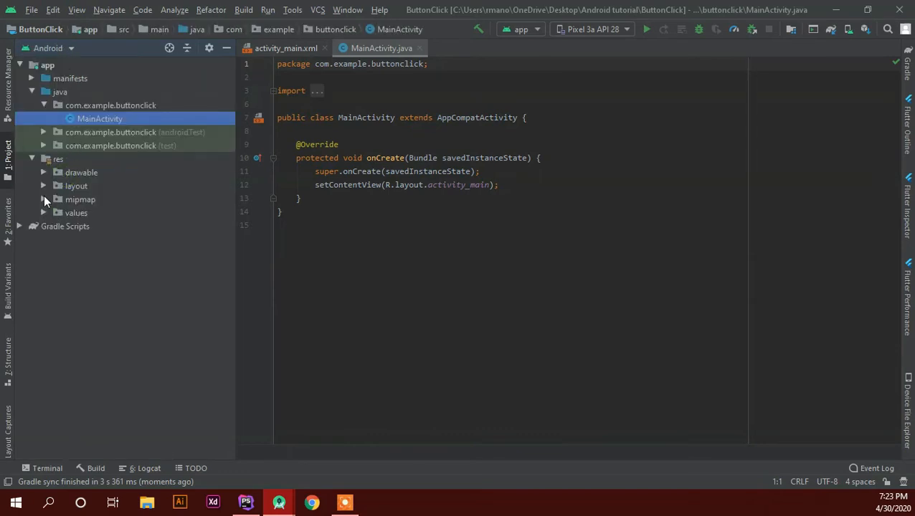
Add android:textSize="40dp" to the TextView in activity_main.xml.
click(285, 48)
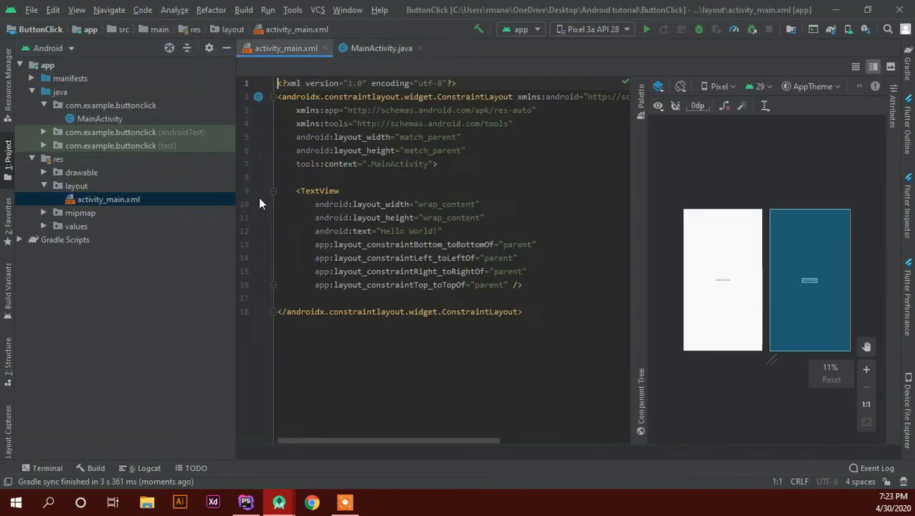
click(317, 190)
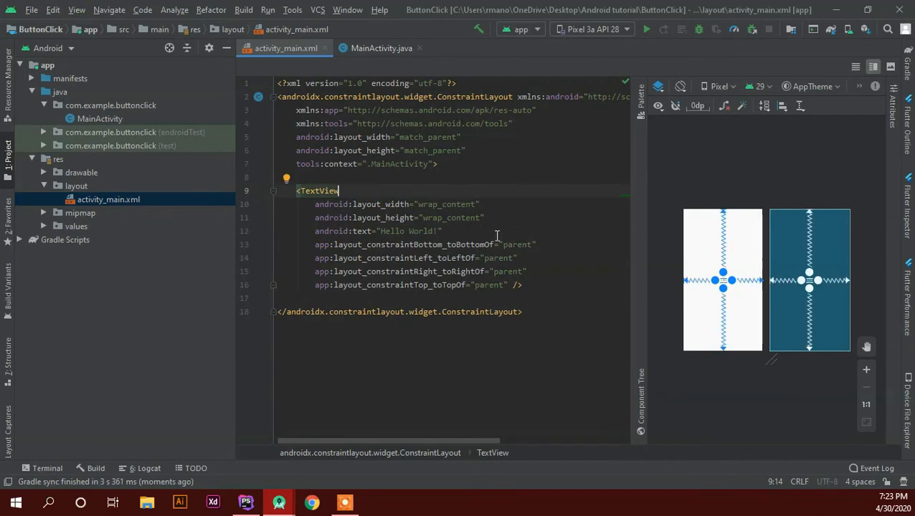
click(513, 285)
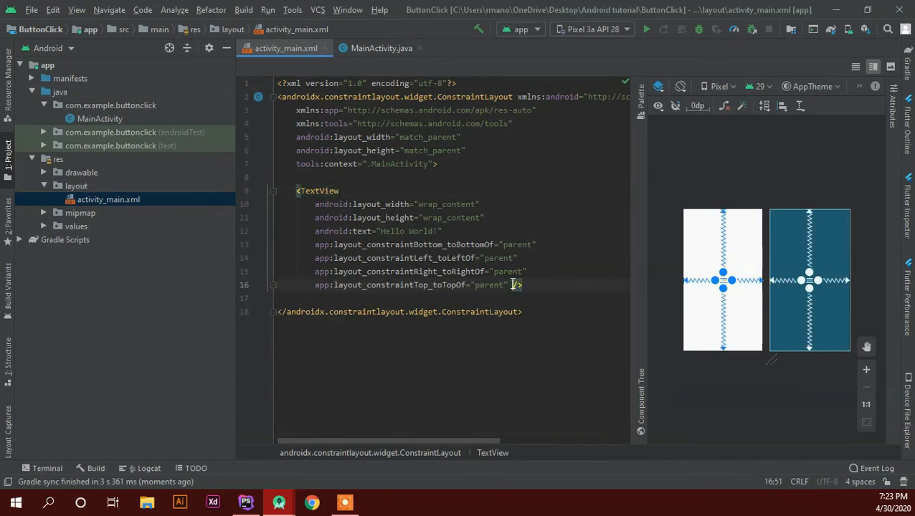
key(Enter)
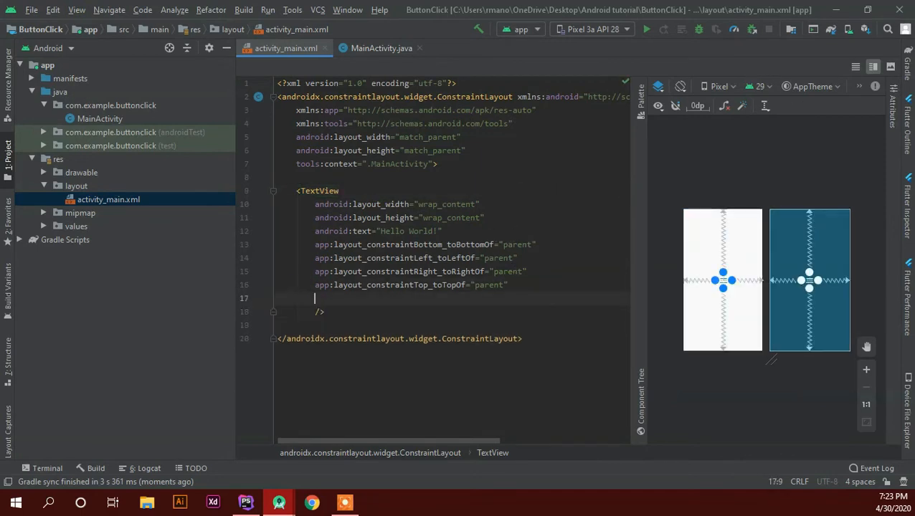
text(tex)
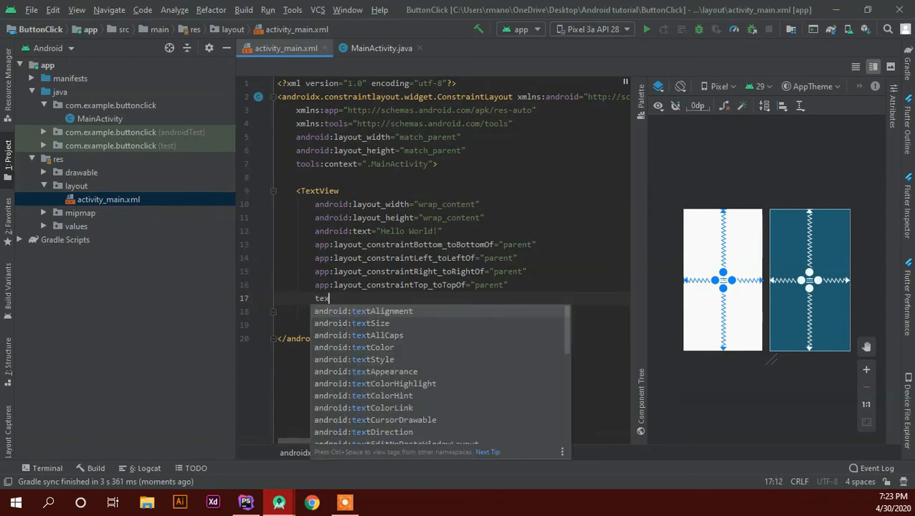
click(367, 323)
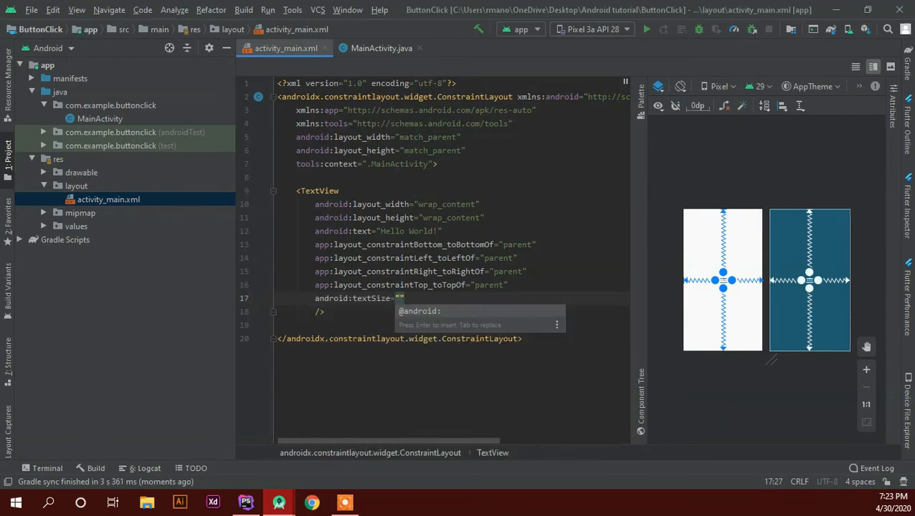
text(40)
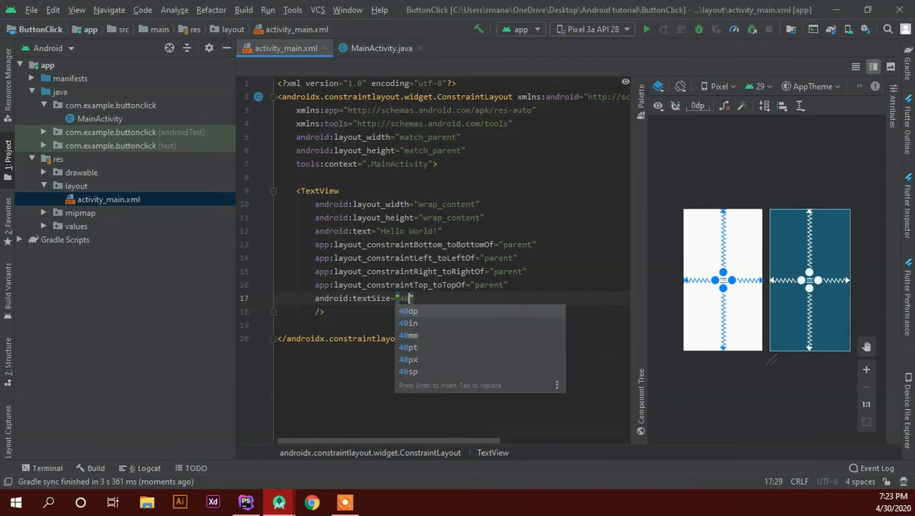
click(407, 310)
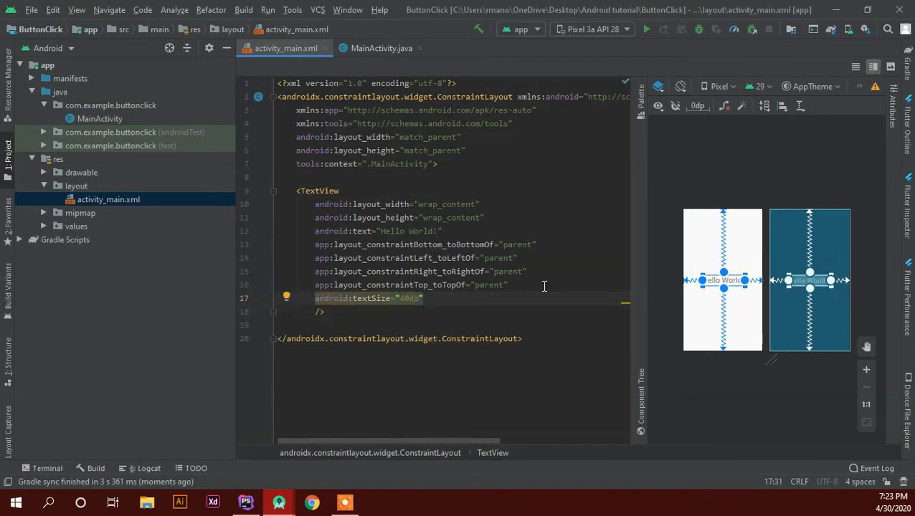
Change the TextView text from Hello World to 'Activity 1' and tidy the closing tag.
double_click(405, 231)
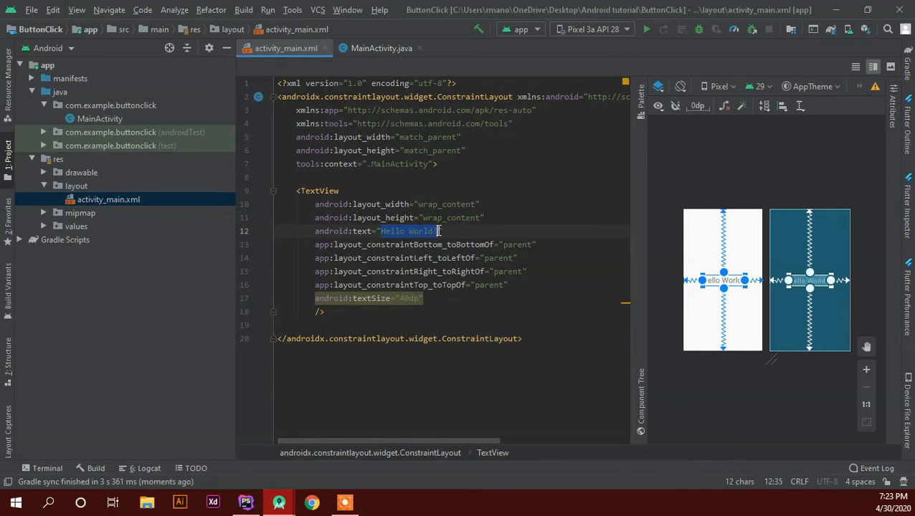
text(Activity)
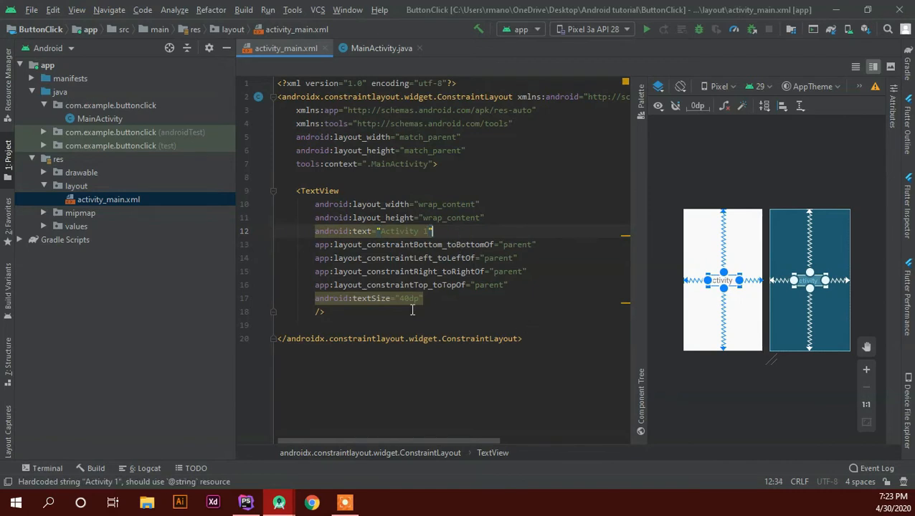
click(319, 311)
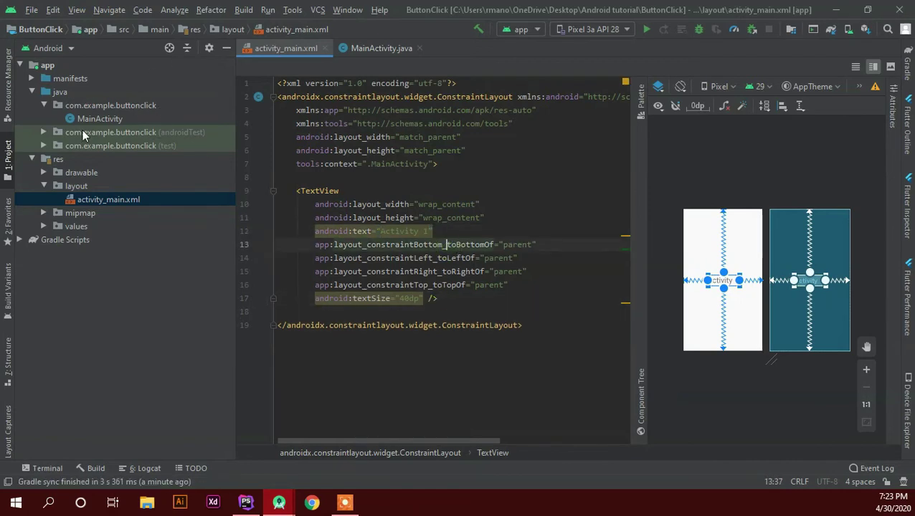
click(111, 104)
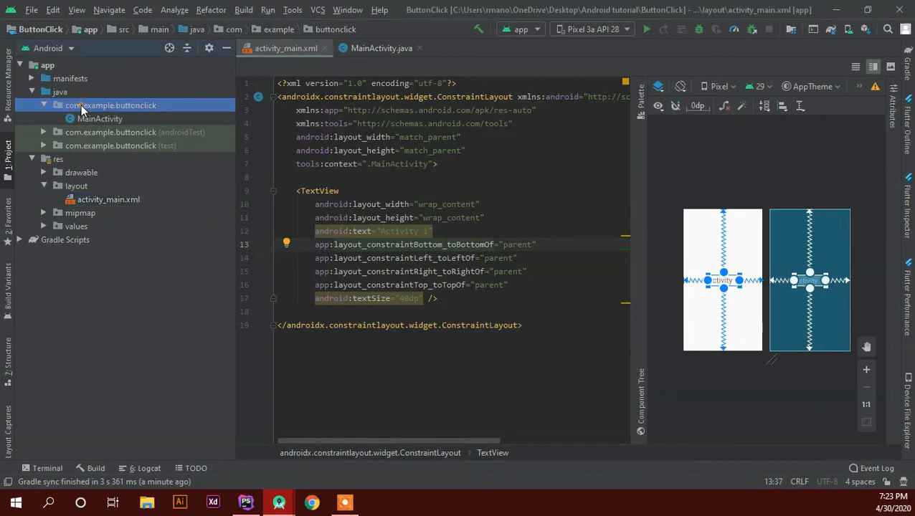
Add empty Java activity Activity2 with layout activity_2 to com.example.buttonclick.
right_click(111, 105)
text(Activity)
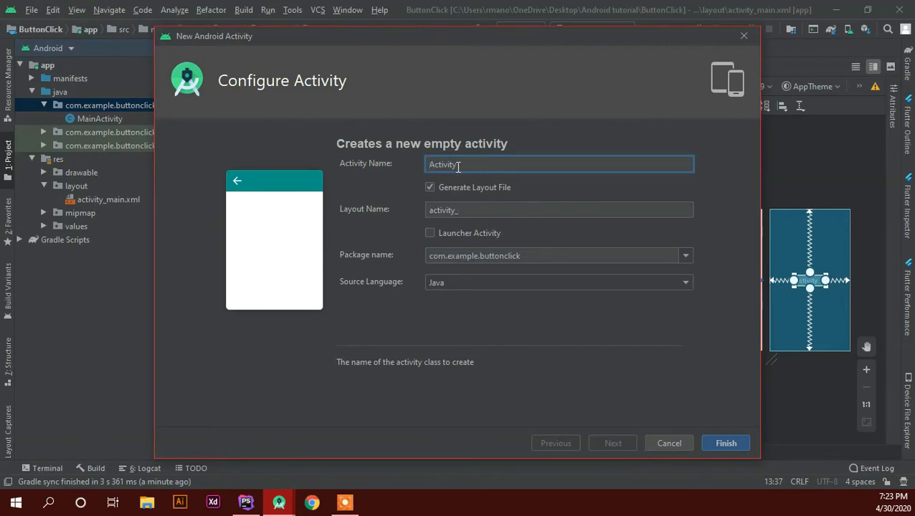
text(2)
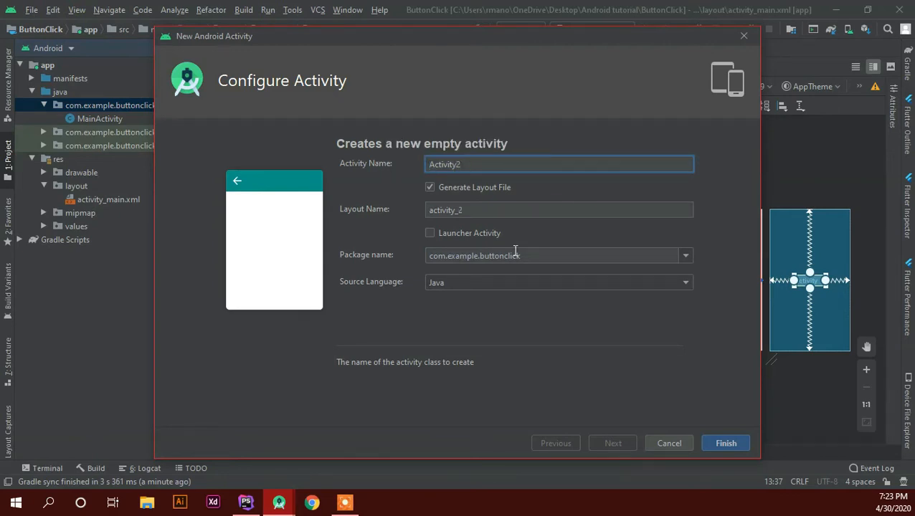
click(726, 443)
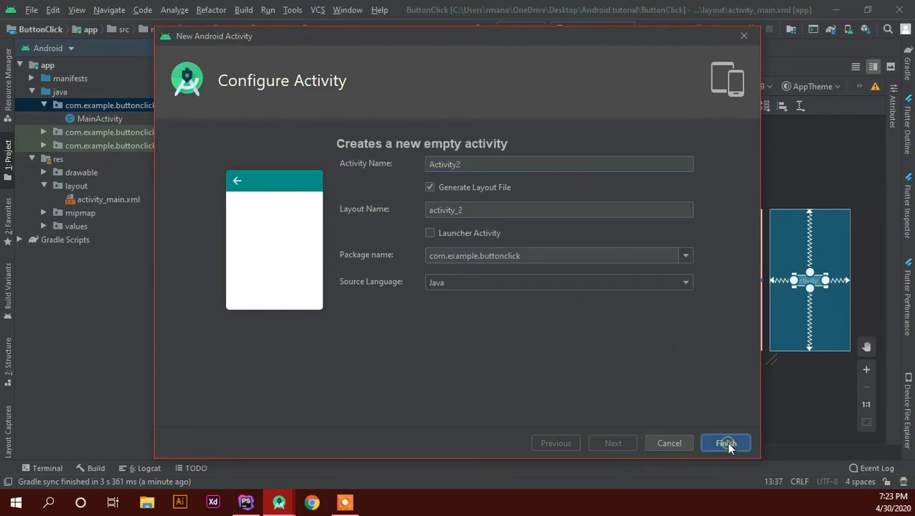
click(725, 443)
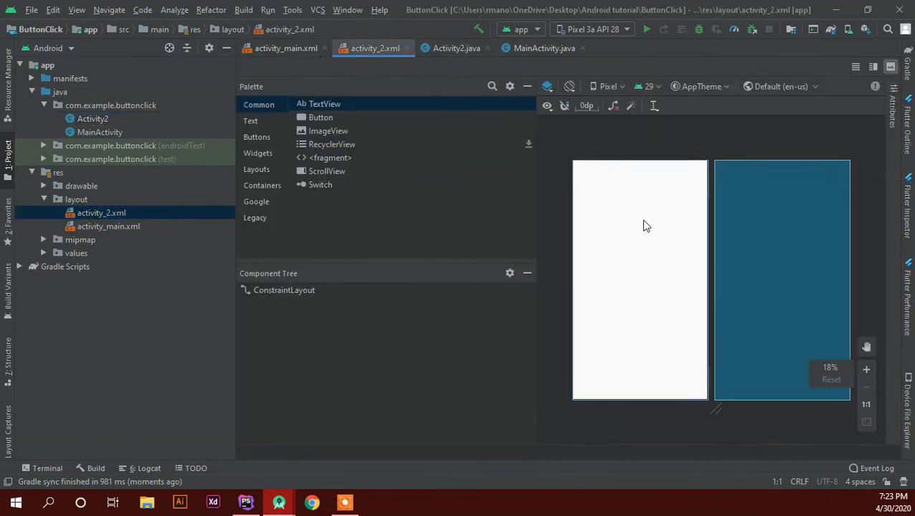
Give activity_2.xml a centred 40dp 'Activity 2' TextView, then return to activity_main.xml.
click(873, 66)
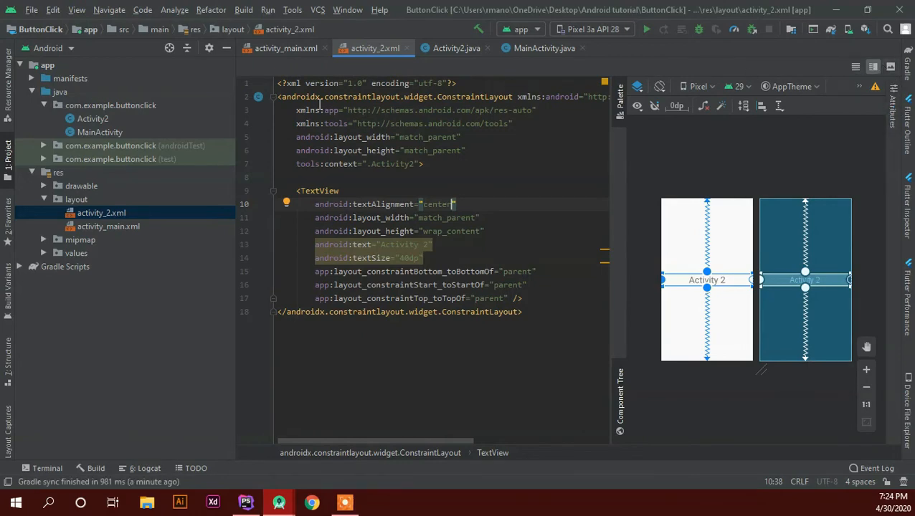
click(285, 48)
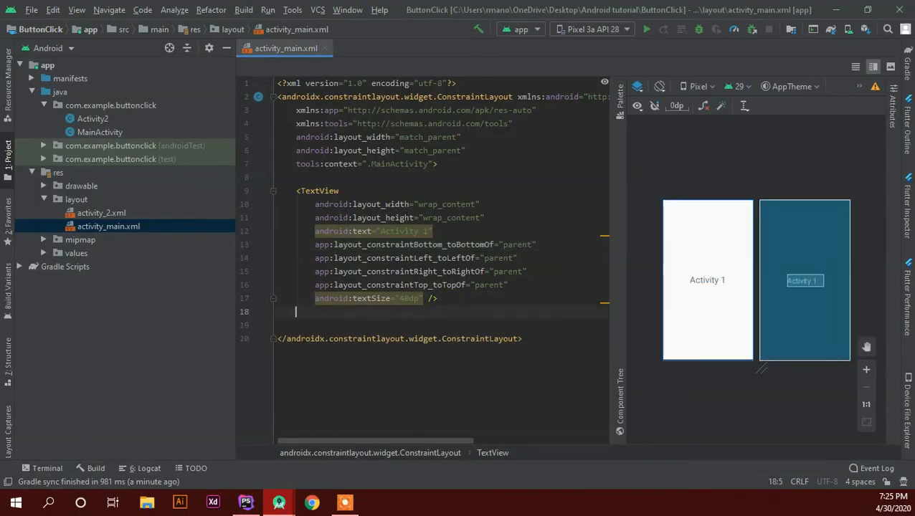
Add a wrap_content <Button> with text 'Go to Activity 2' to activity_main.xml.
text(<Button)
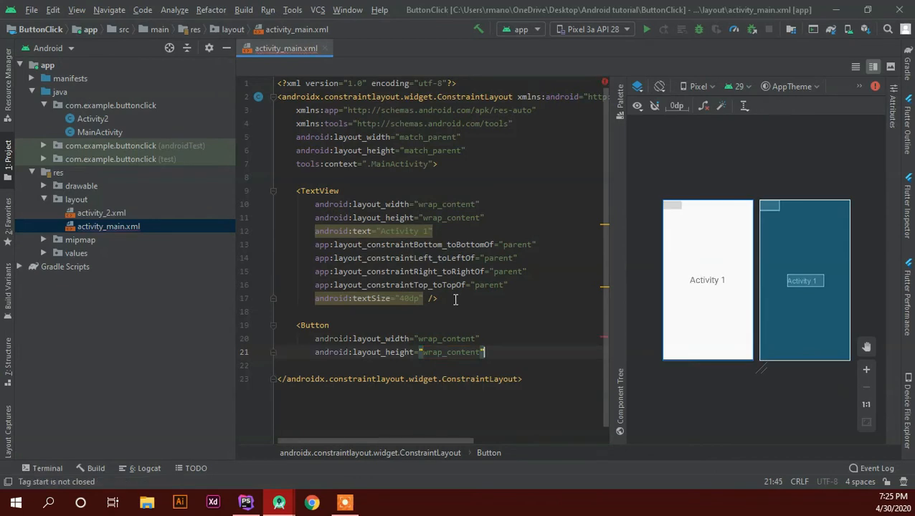
text(/>)
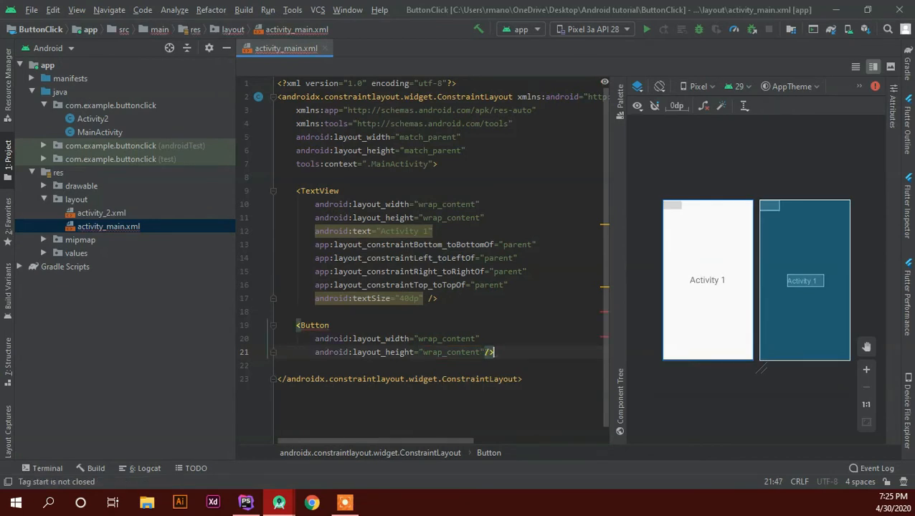
key(Return)
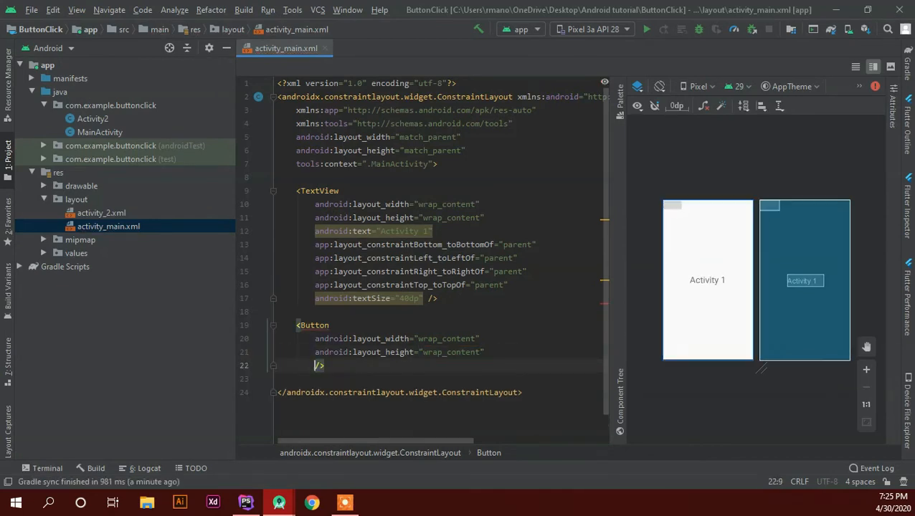
text(text="Go to Ac)
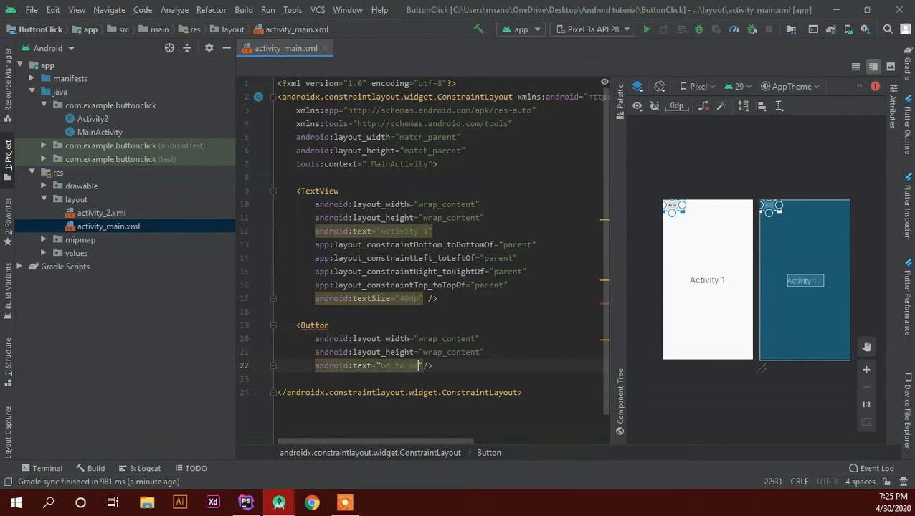
text(Activity 2)
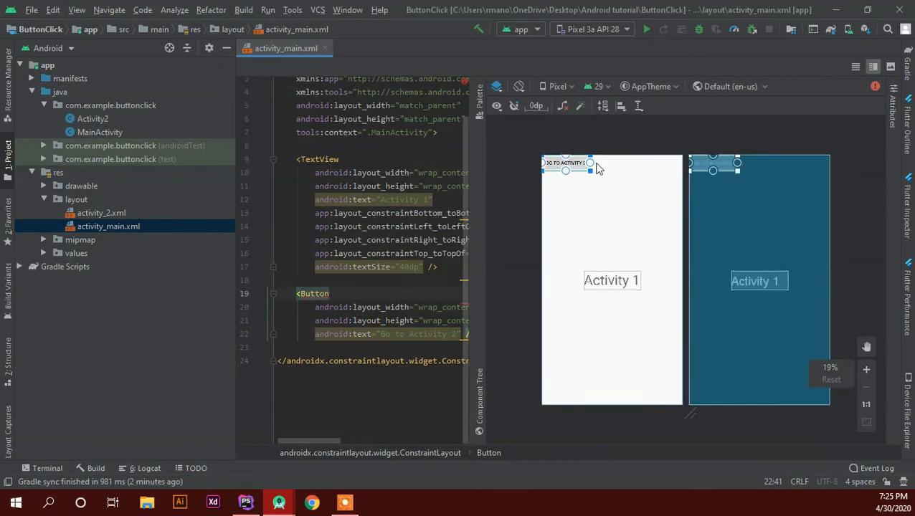
Constrain the button horizontally centred below 'Activity 1' with a 56dp top margin.
drag(565, 162, 615, 345)
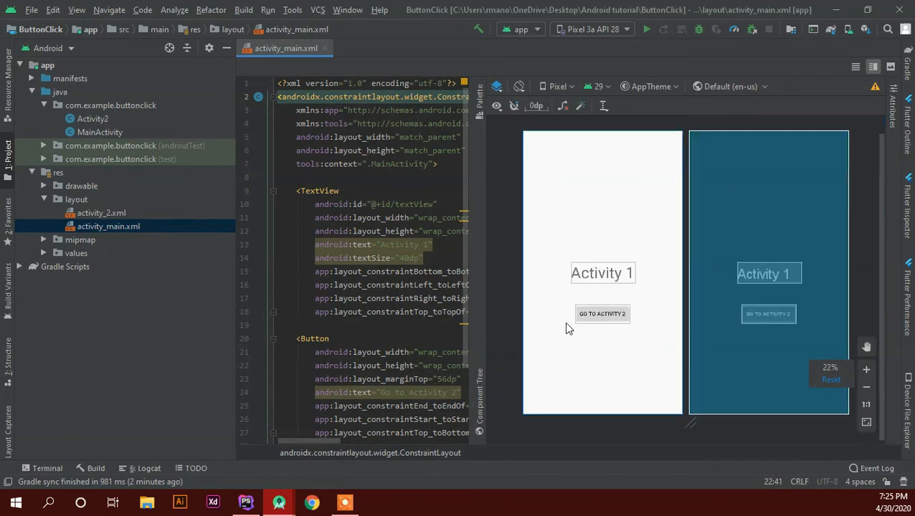
click(866, 386)
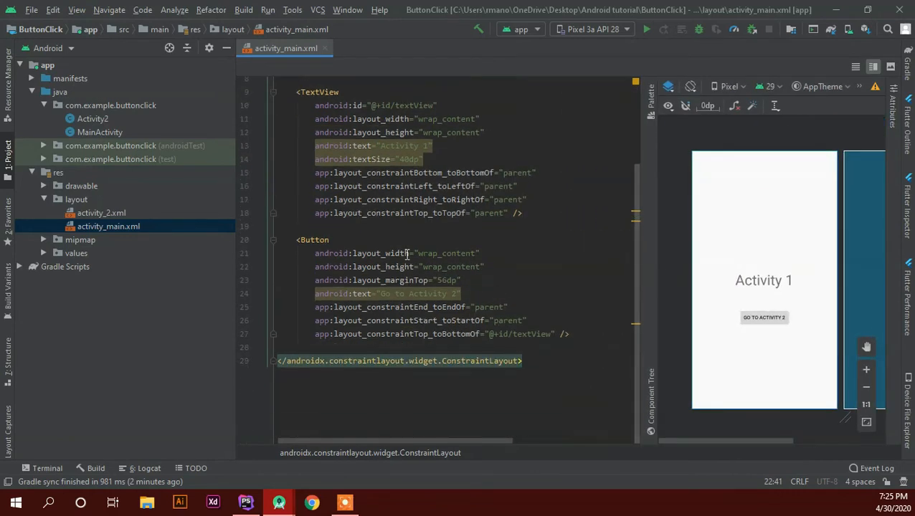
Add android:id="@+id/btngoto" to the Go to Activity 2 button.
text(id:id="@+id/)
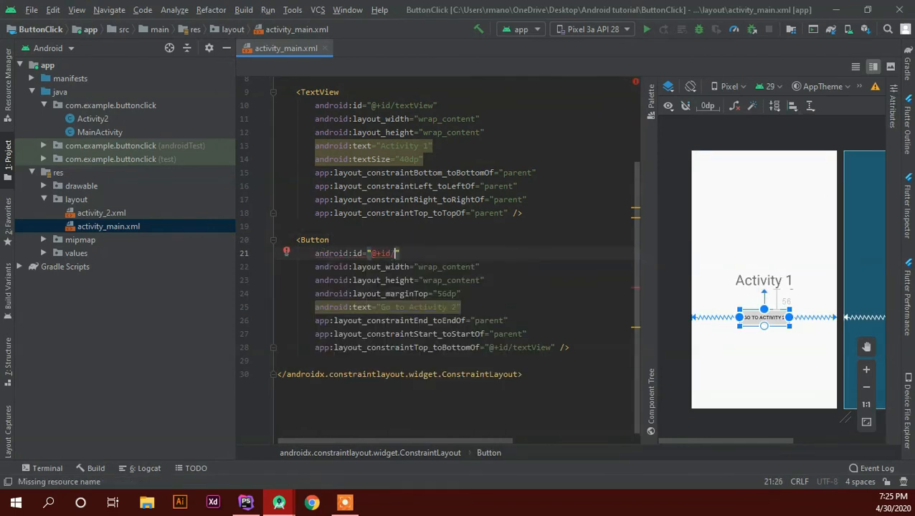
text(btngoto)
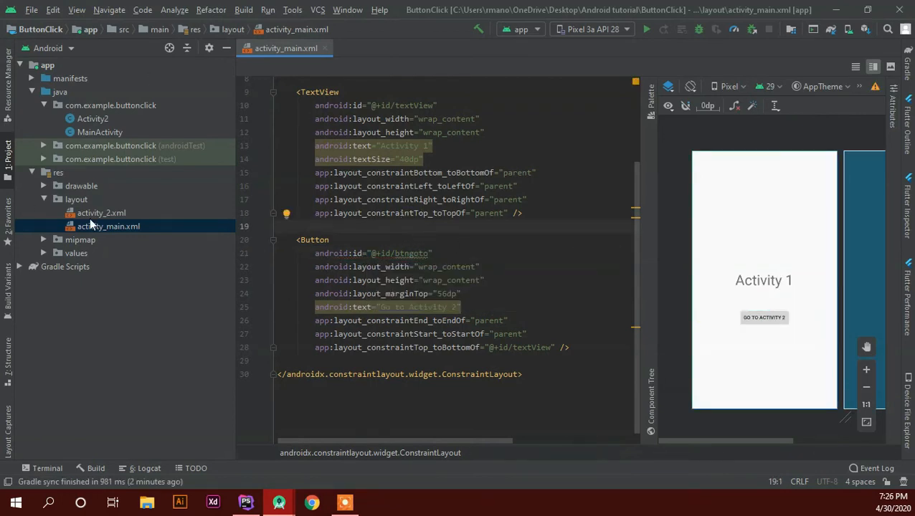
mouse_move(100, 132)
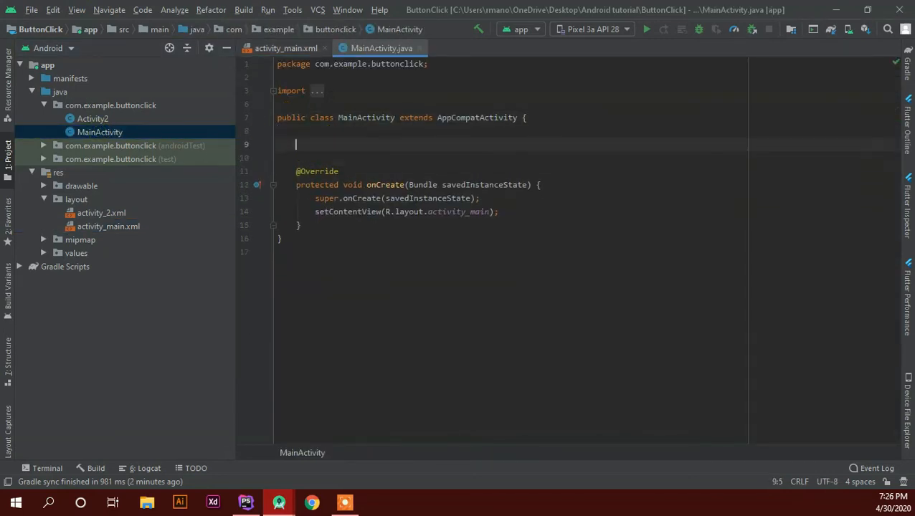
Declare a private Button btnGoto field in MainActivity.
text(private)
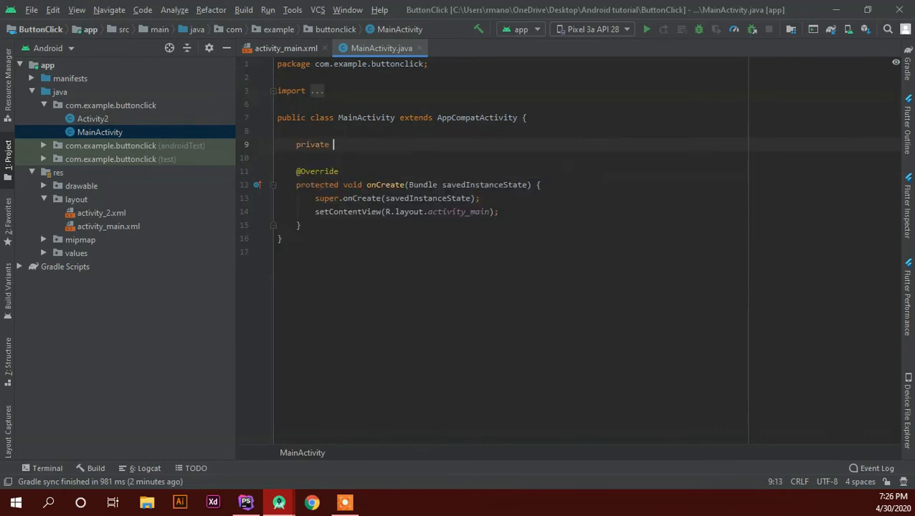
text(Butt)
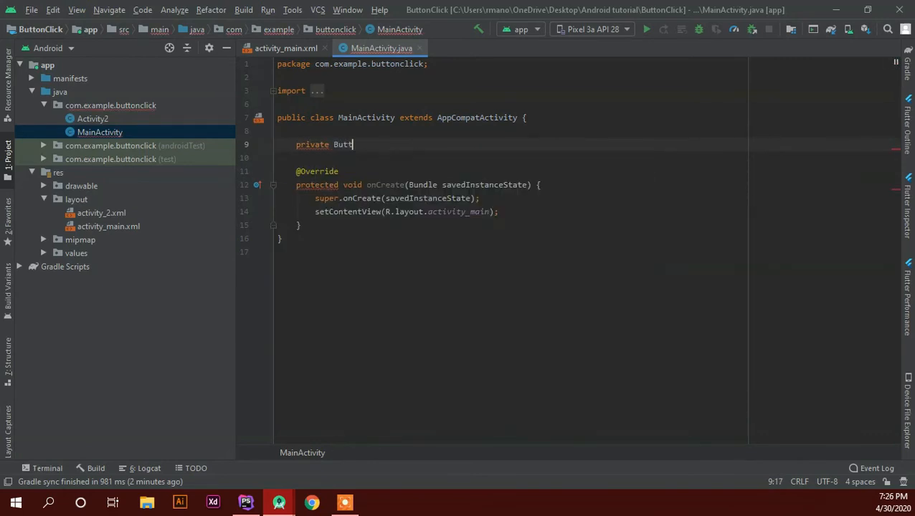
text(on g)
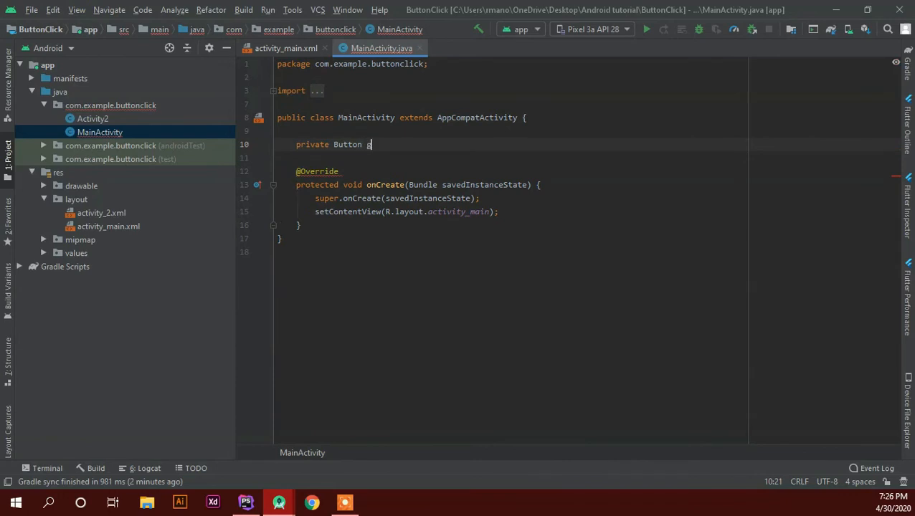
text(oto)
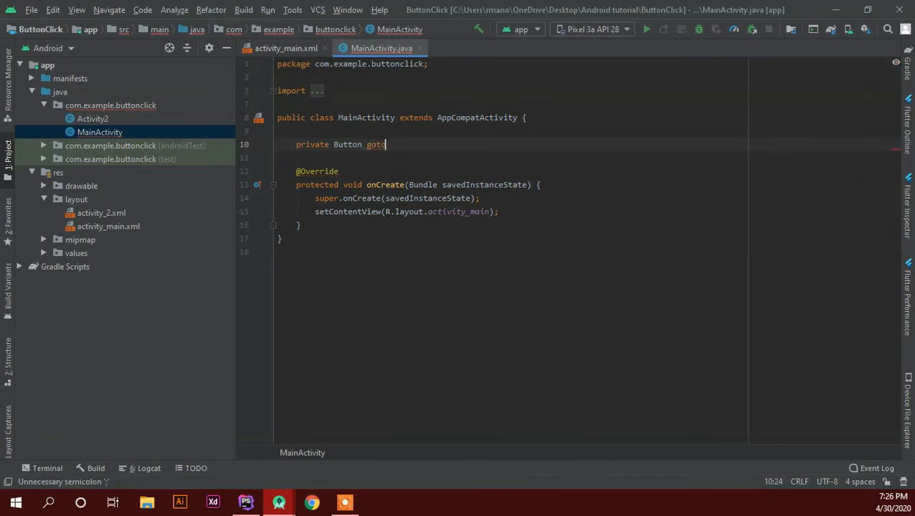
text(btnG)
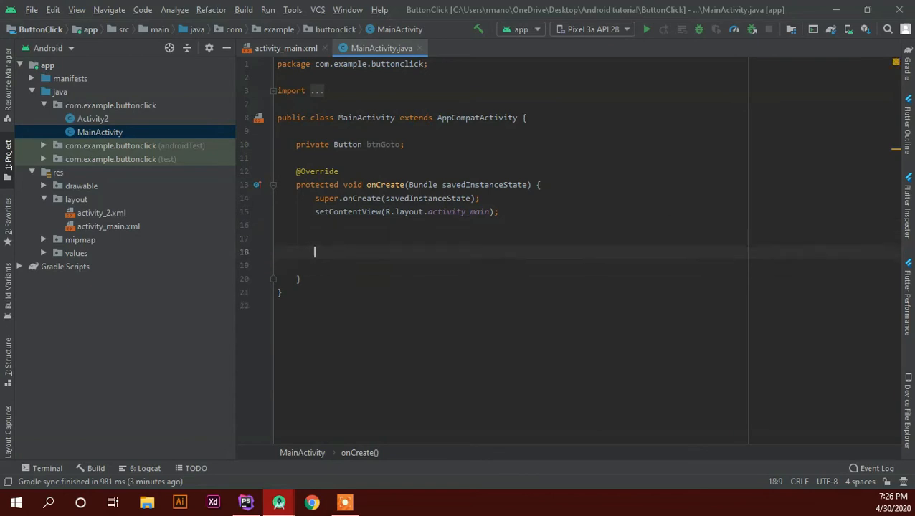
Assign btnGoto = findViewById(R.id.btngoto) in onCreate, verifying the id in activity_main.xml.
key(enter)
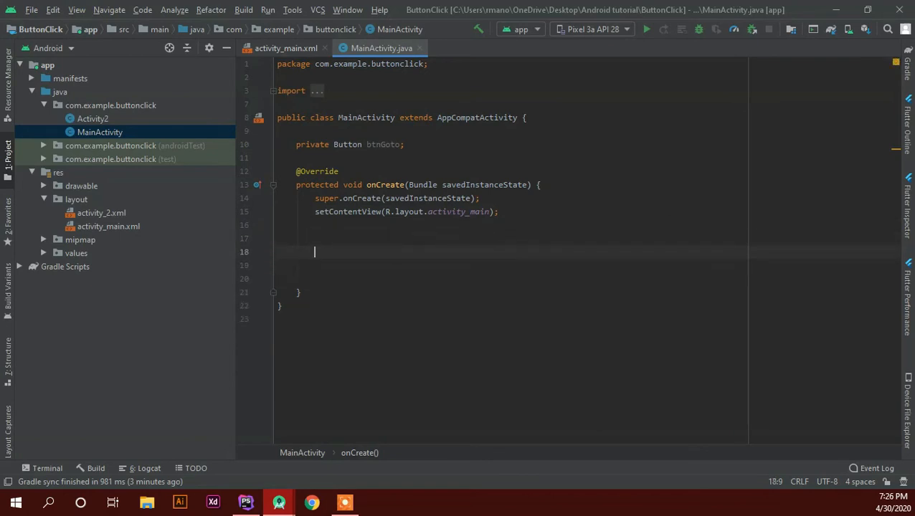
text(btnGoto)
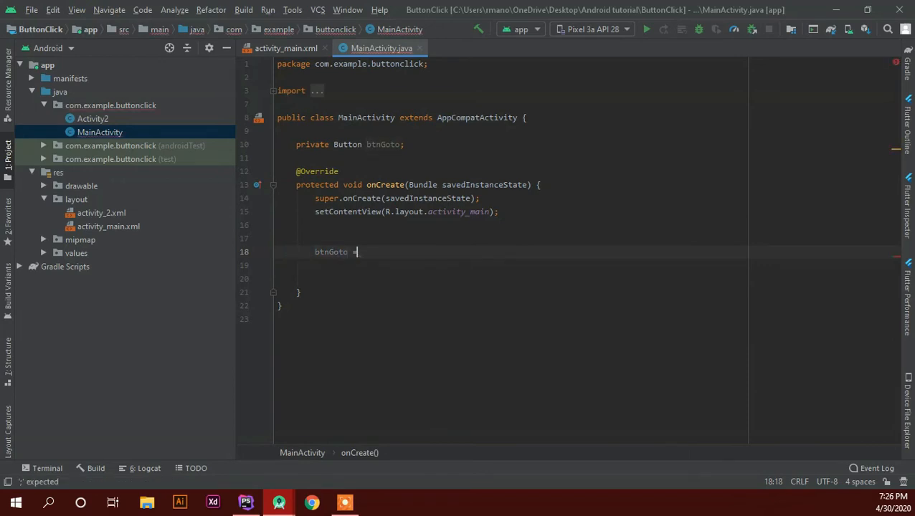
text(= findViewById(R.id)
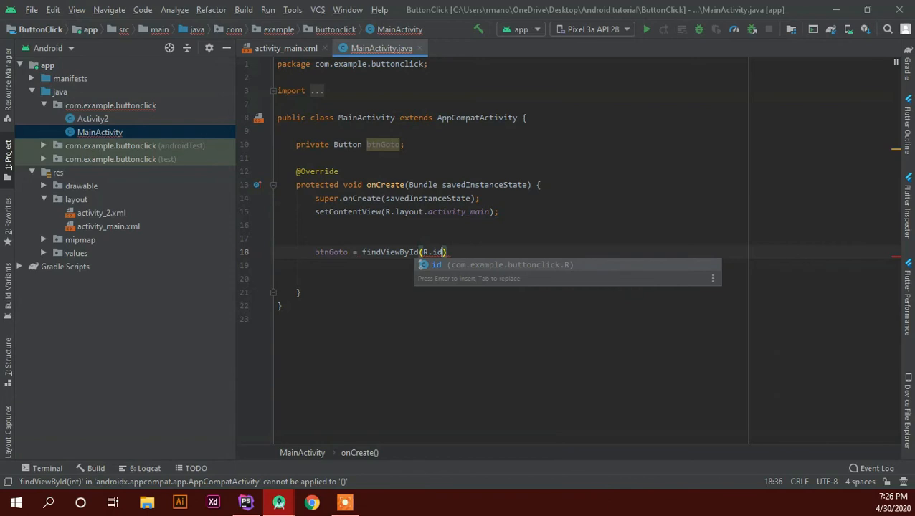
text(.btngoto)
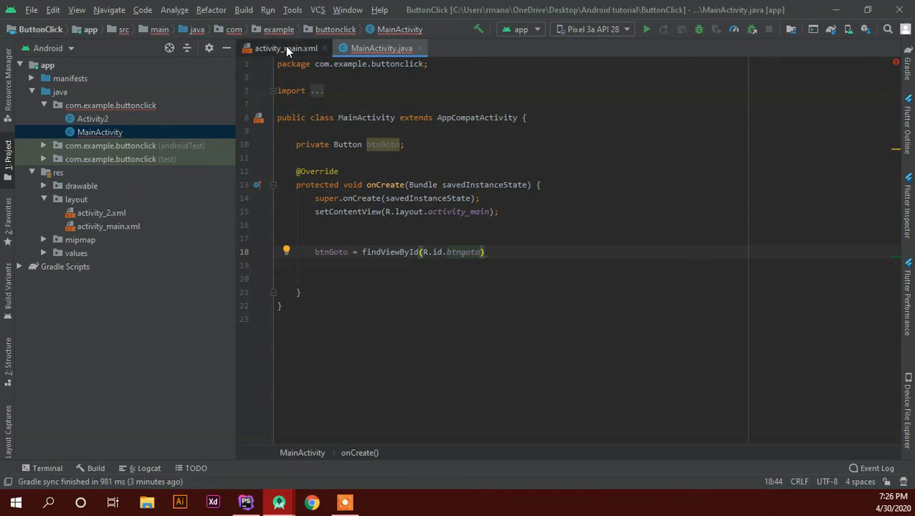
click(285, 48)
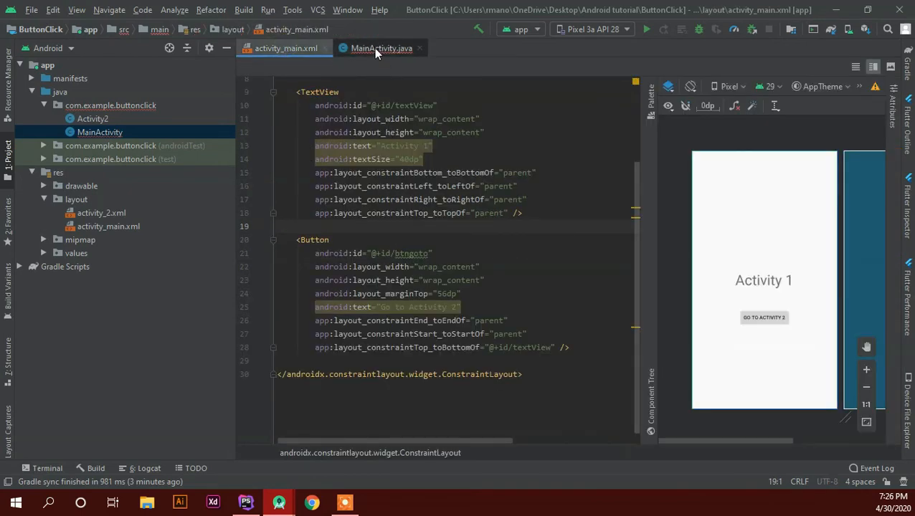
click(381, 48)
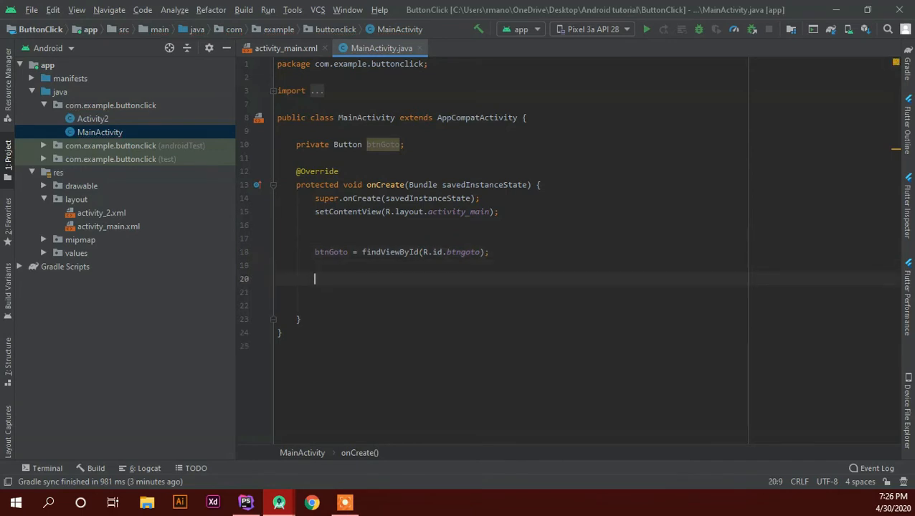
Attach a new anonymous View.OnClickListener to btnGoto via setOnClickListener.
text(btnGoto.setOnClickListener();)
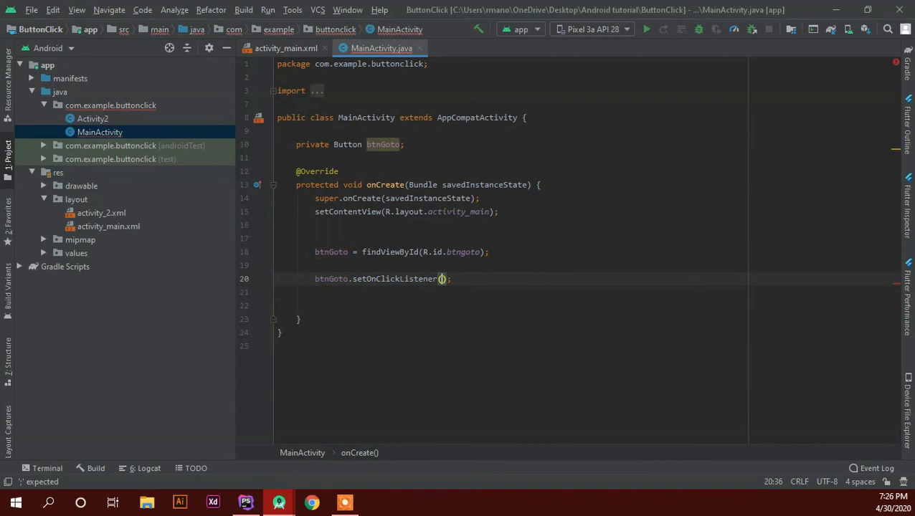
text(new)
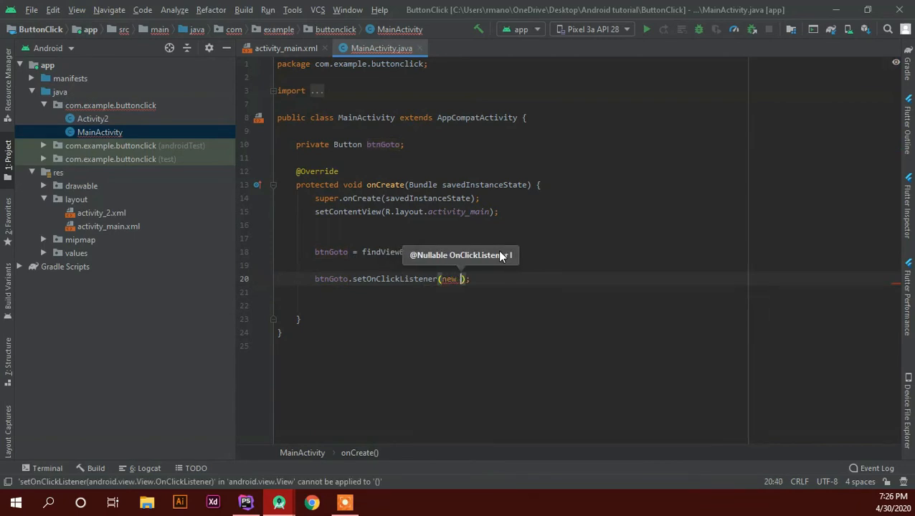
text(Vi)
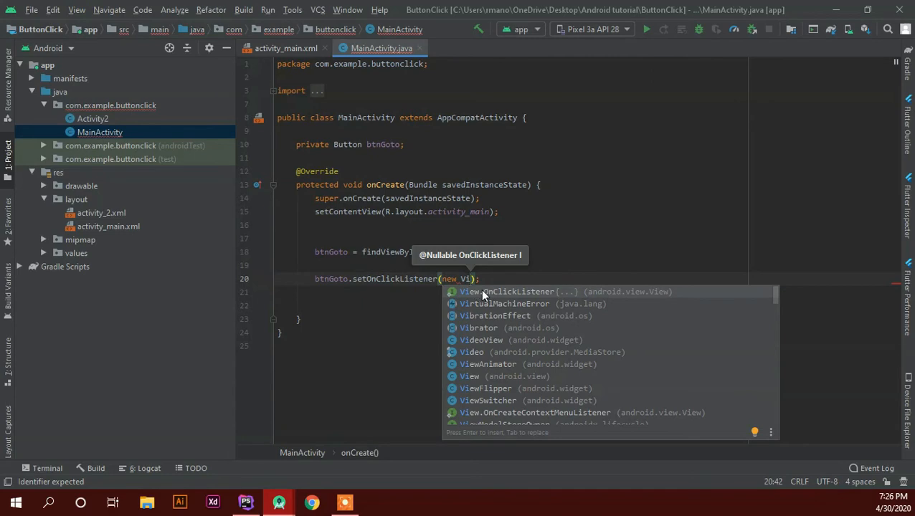
click(507, 291)
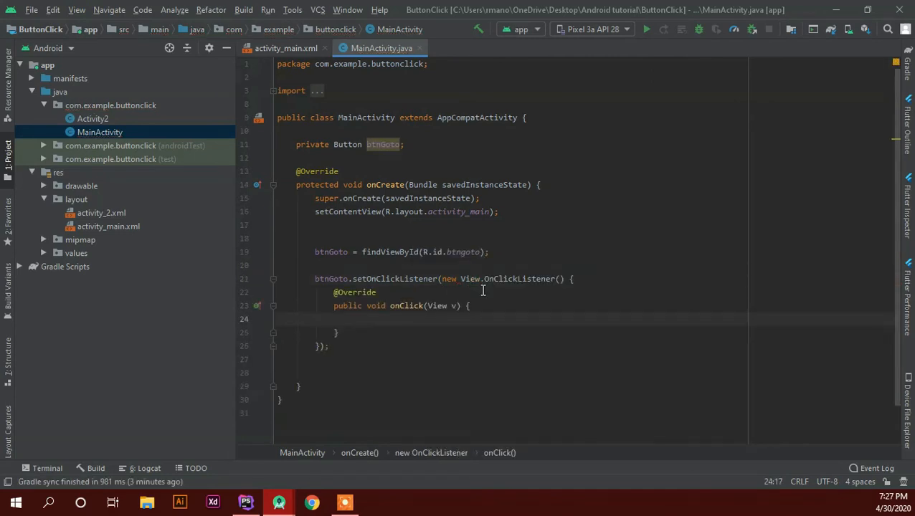
Inside onClick, create Intent intent = new Intent(this, Activity2.class).
text(Intent intent = new)
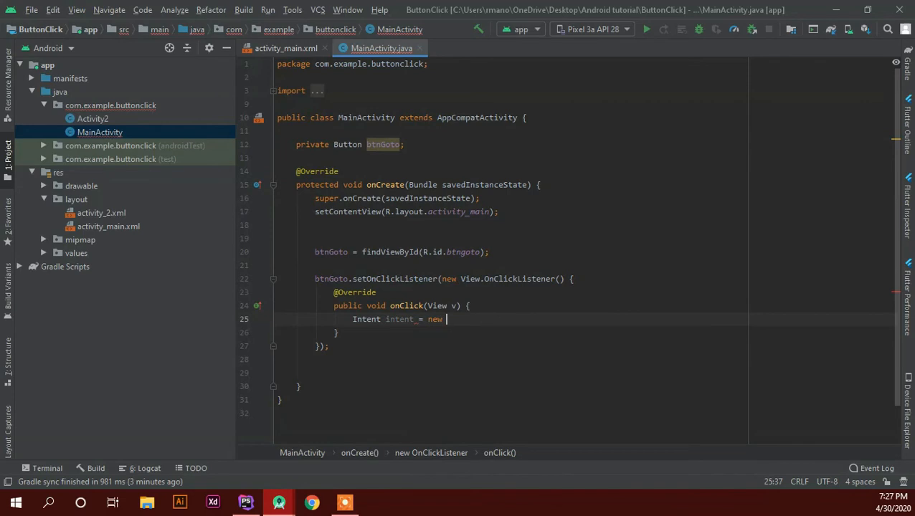
text(Intent())
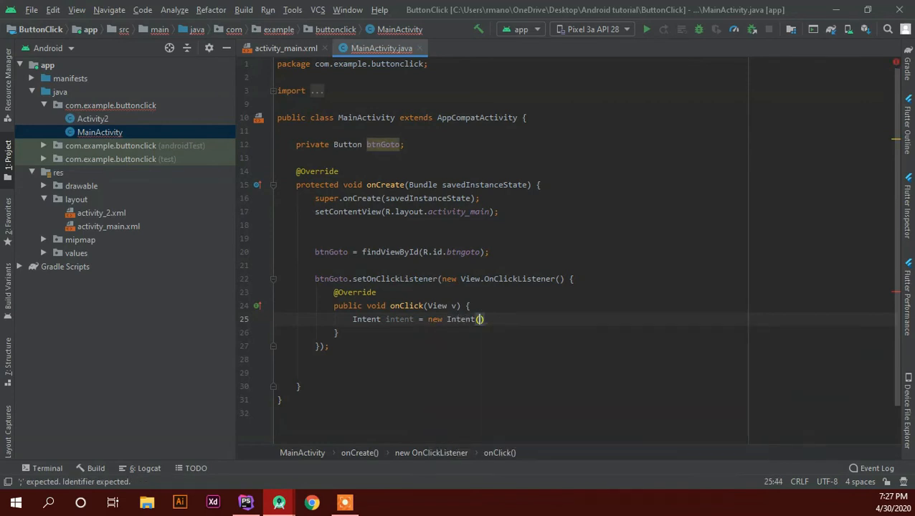
text(this,)
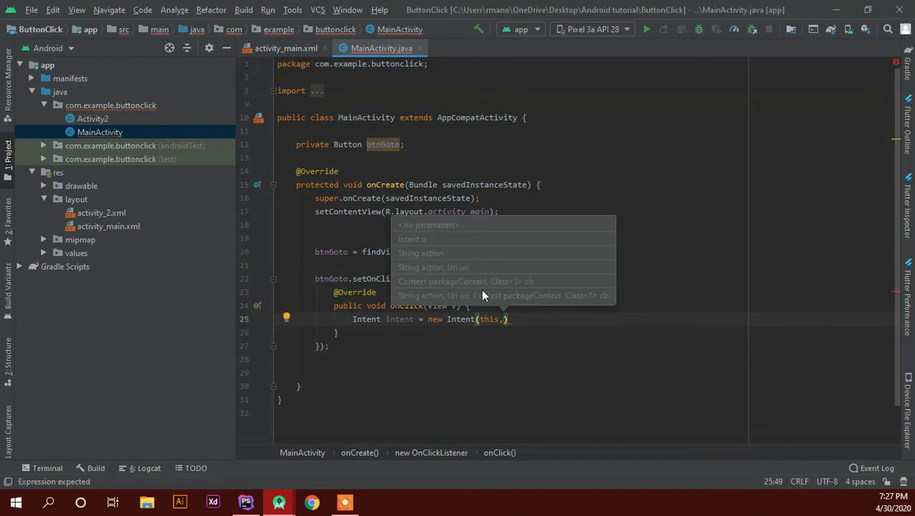
text(Activity2.)
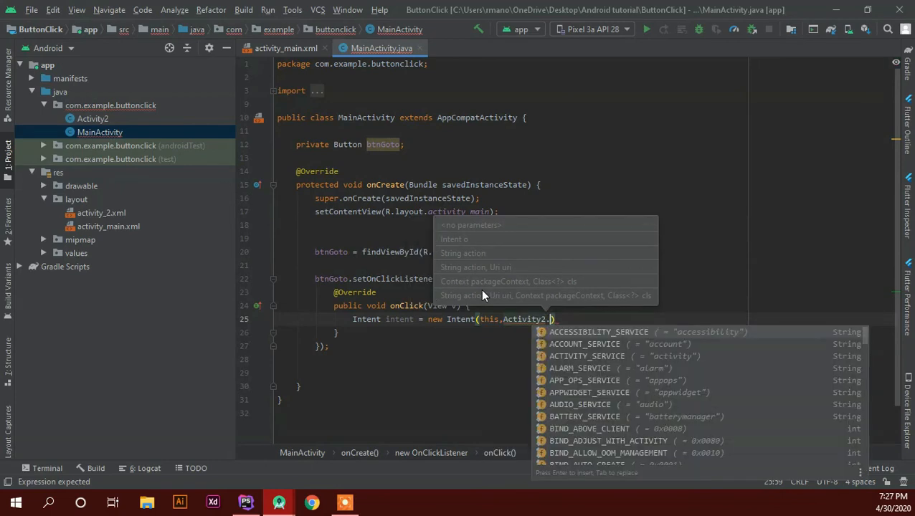
text(class))
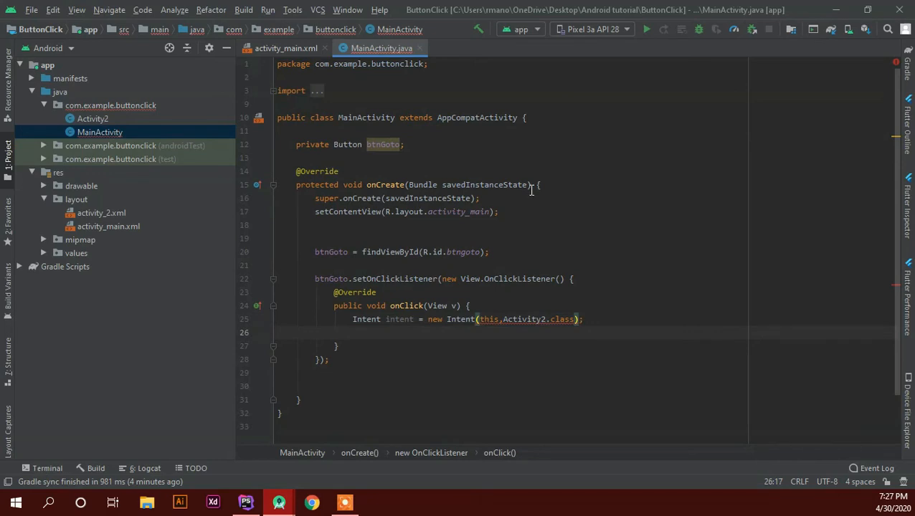
mouse_move(486, 319)
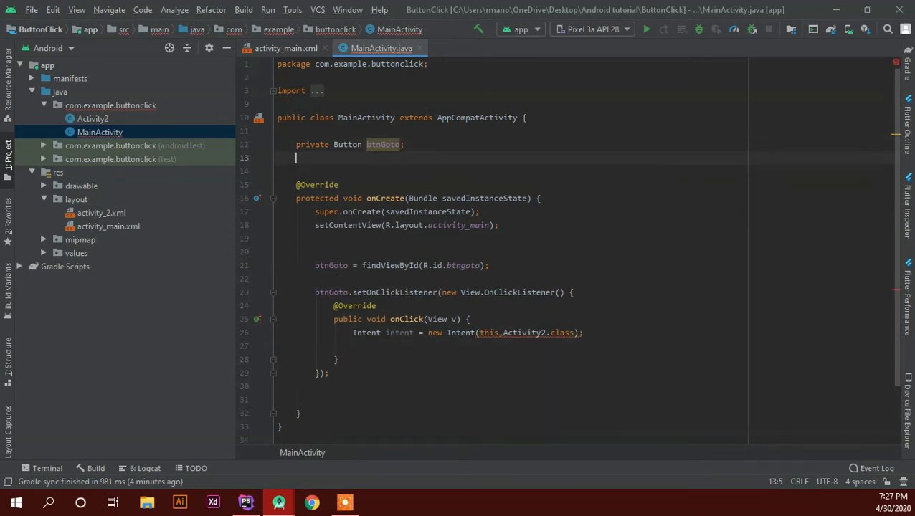
Add a private Context context field and set context = this in onCreate.
text(private)
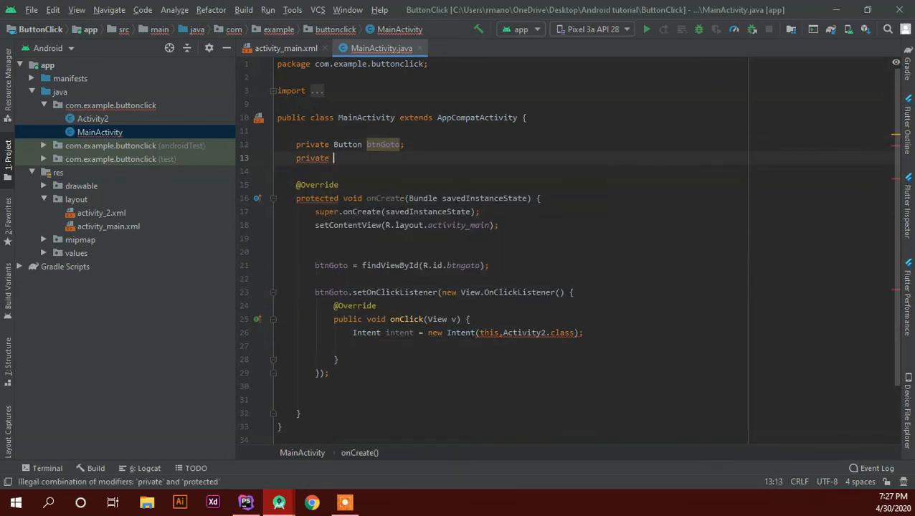
text(Context)
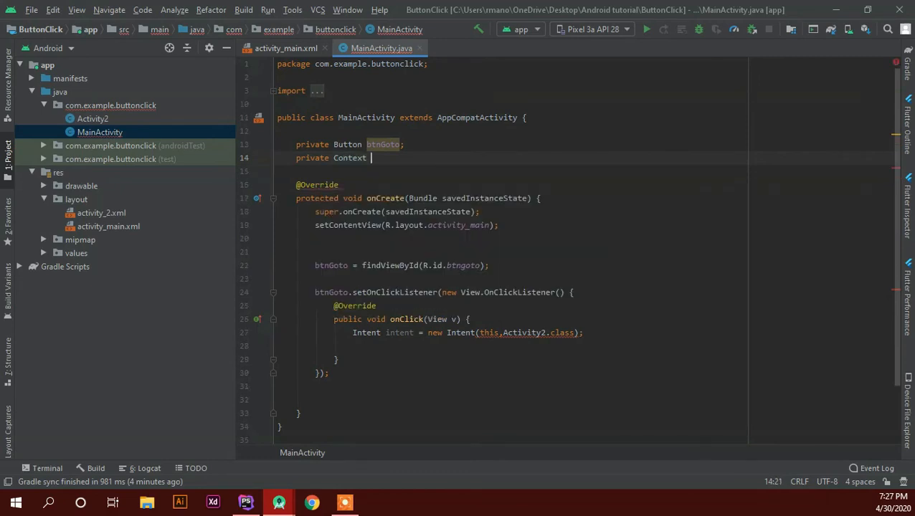
text(context;)
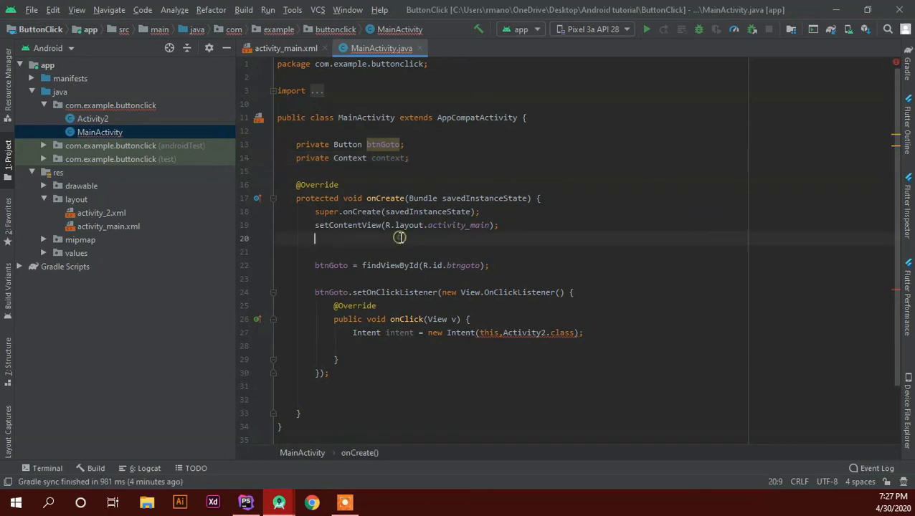
text(context = this)
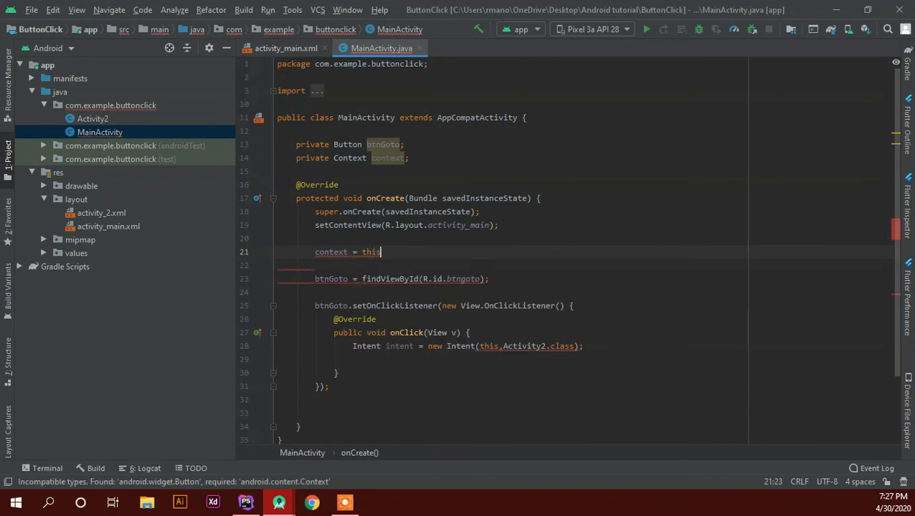
text(;)
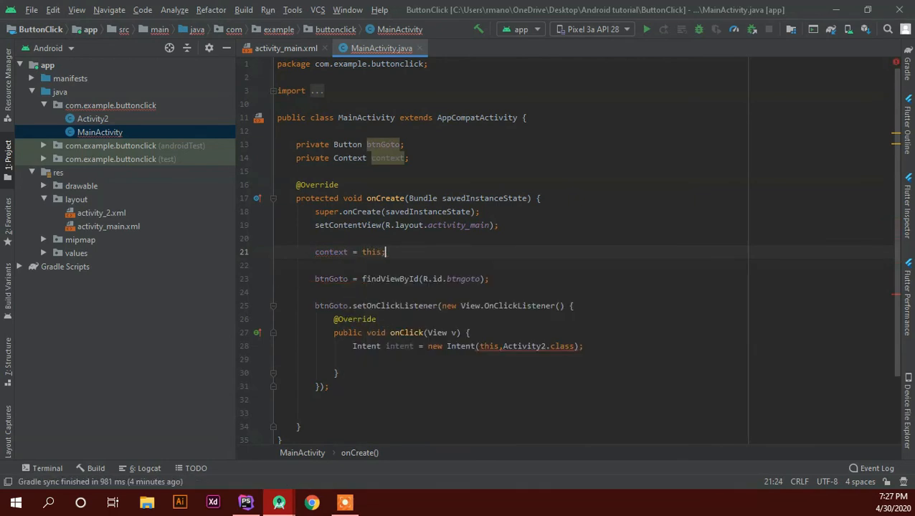
Build the Intent with context instead of this and call startActivity(intent).
click(479, 345)
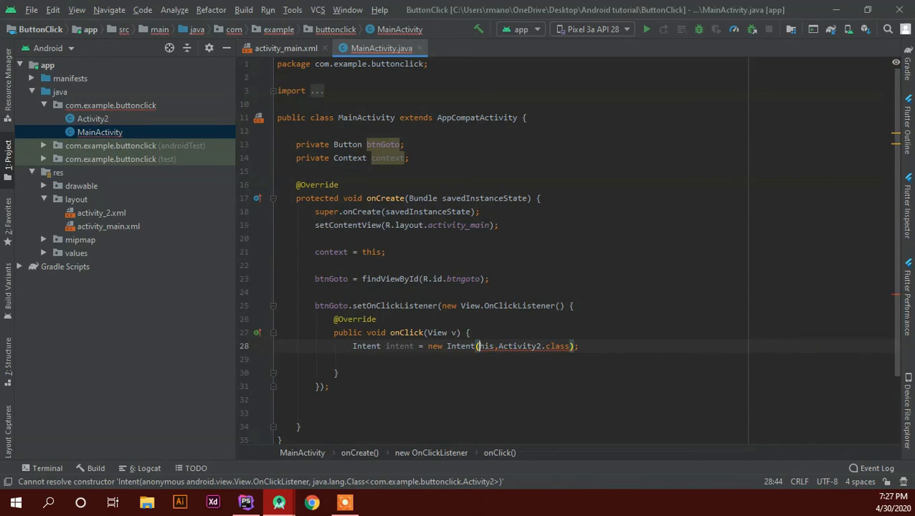
text(context)
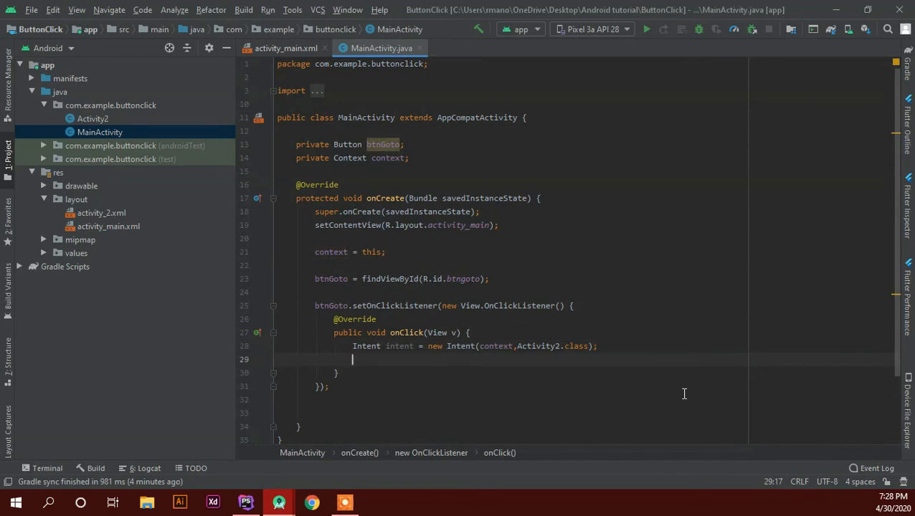
text(startActivity(intent);)
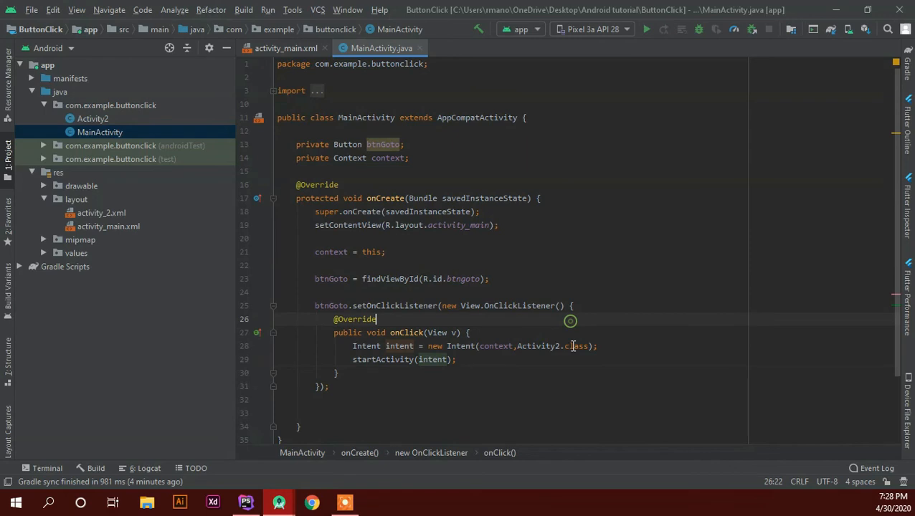
Run the ButtonClick app on the Pixel 3a emulator to show Activity 1.
scroll(up, 3)
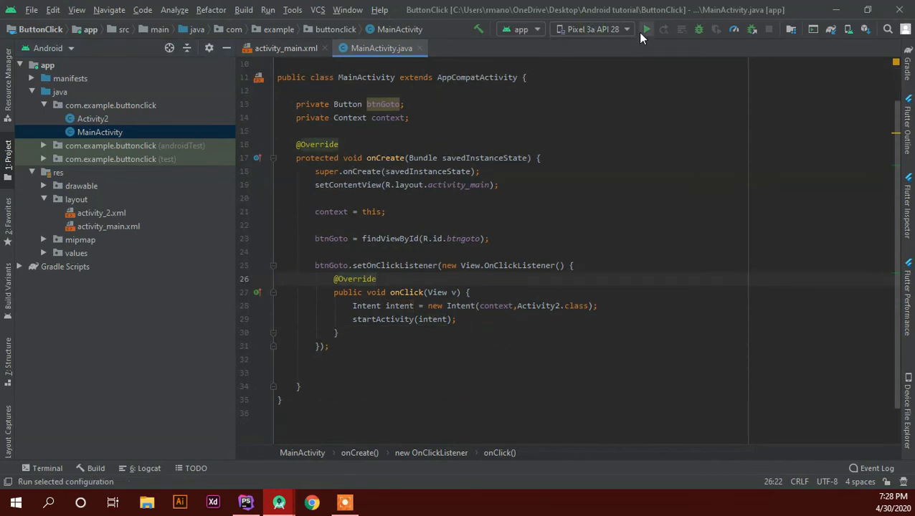
click(646, 30)
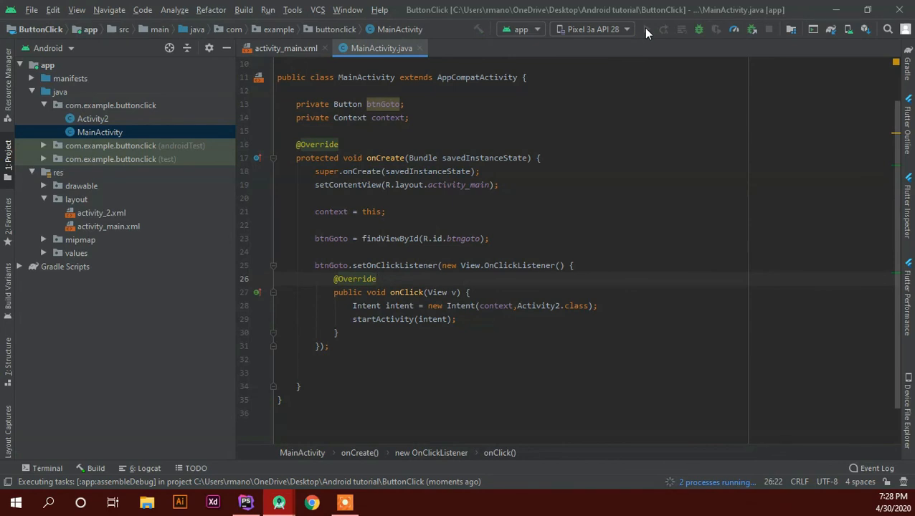
click(645, 30)
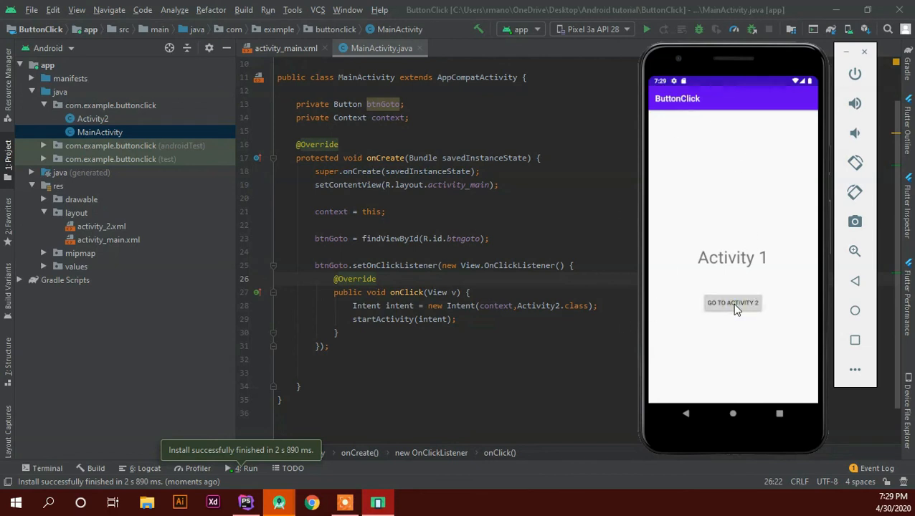
click(732, 303)
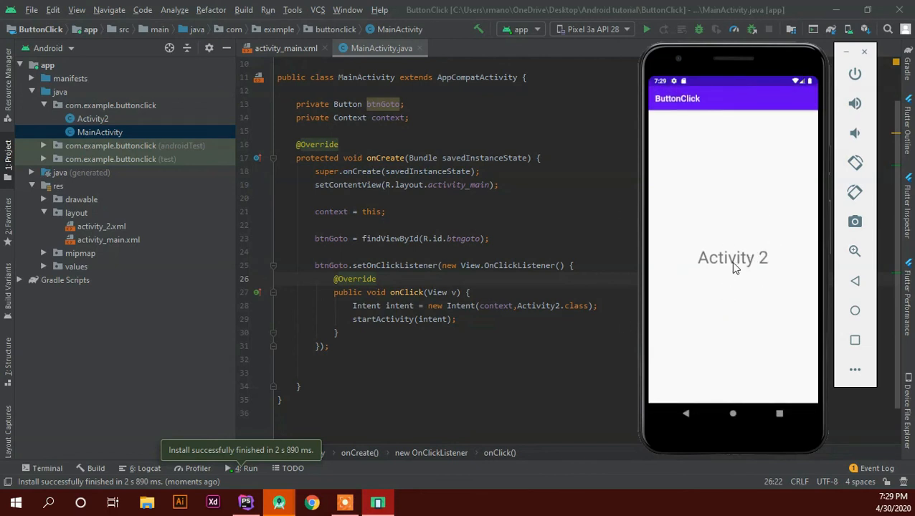
click(684, 413)
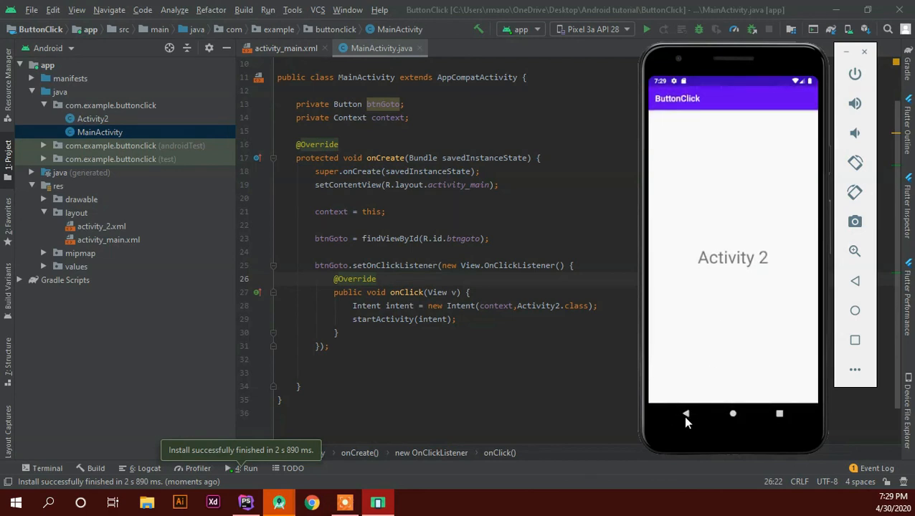
click(685, 412)
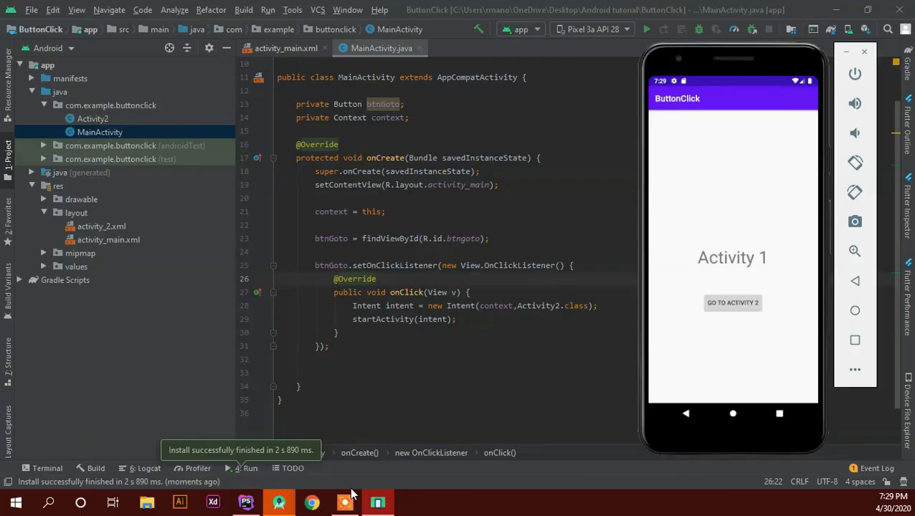